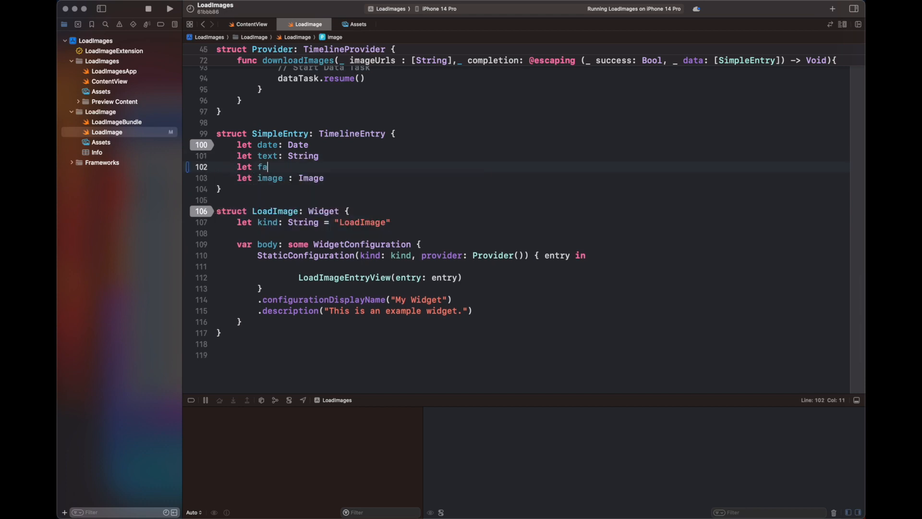
Add 'let favourite: String' to SimpleEntry, make it conform to Hashable, and begin a func
{"action": "type", "text": "vourite"}
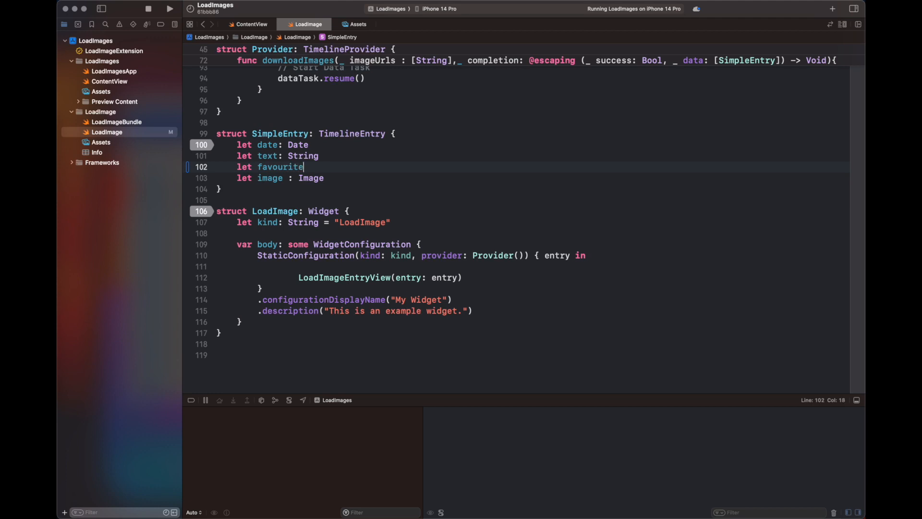
{"action": "type", "text": ": String"}
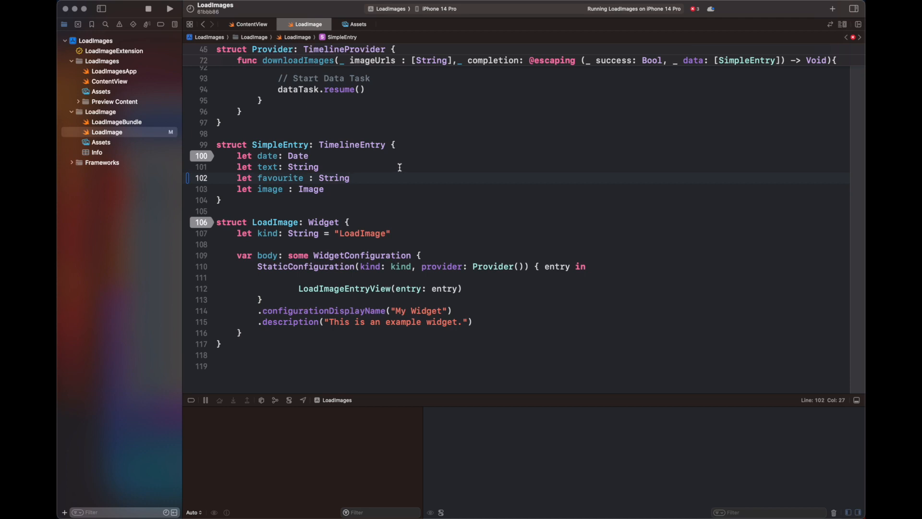
{"action": "mouse_move", "coordinate": [339, 189]}
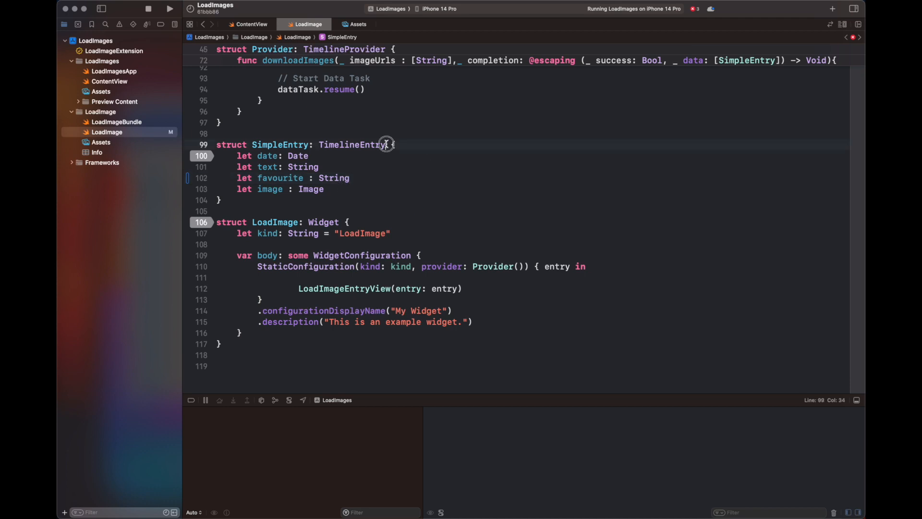
{"action": "type", "text": ",Has"}
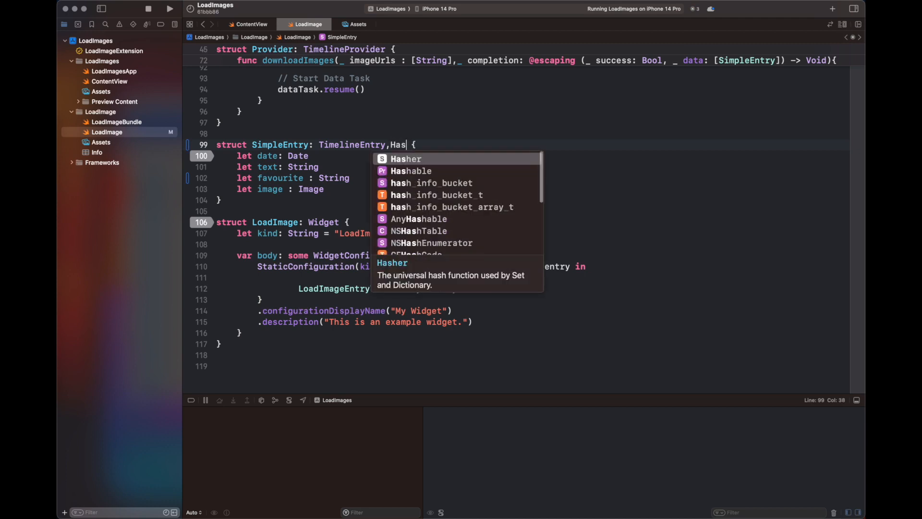
{"action": "left_click", "coordinate": [411, 171]}
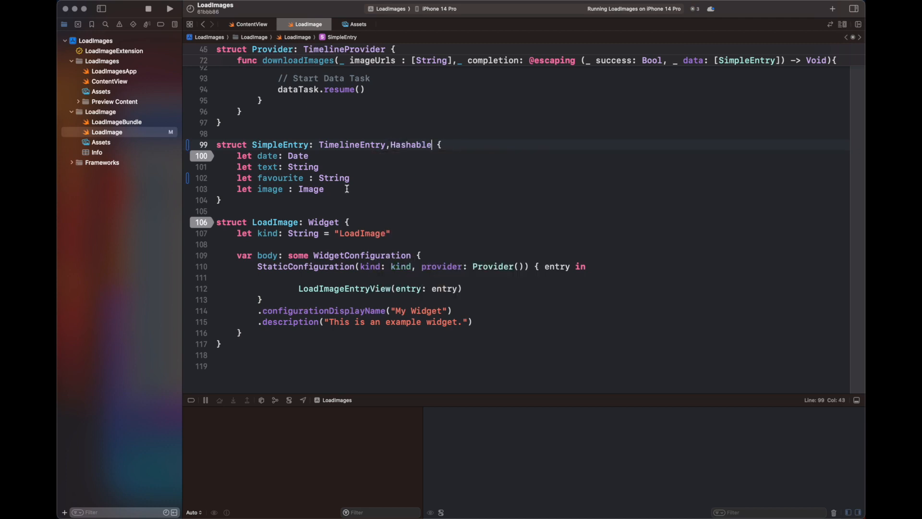
{"action": "type", "text": "func"}
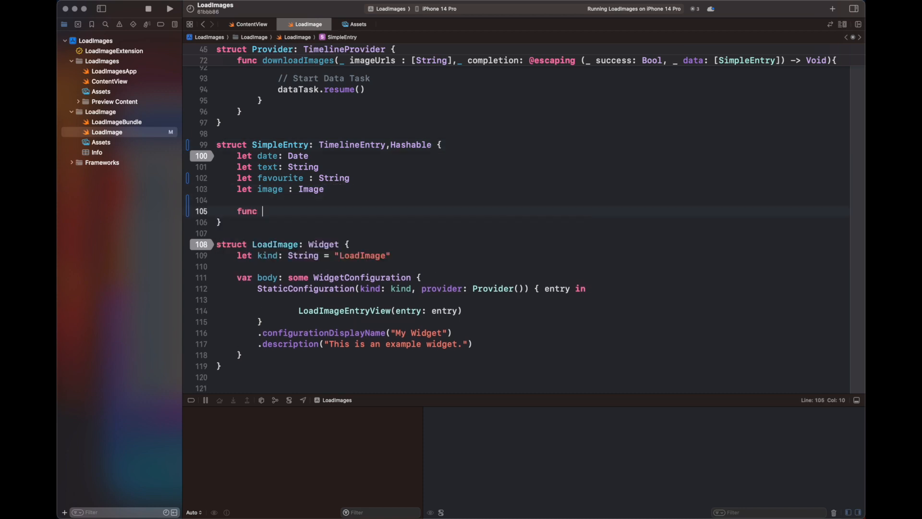
Write hash(into hasher: inout Hasher) calling hasher.combine on date, text and favourite
{"action": "type", "text": "hash(into hasher: inout Hasher) {"}
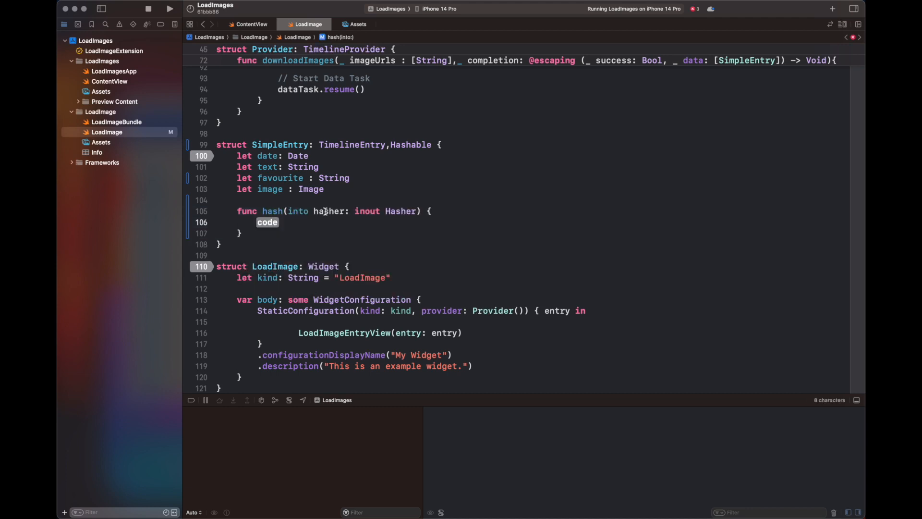
{"action": "type", "text": "hasher.combine(value: Hashable"}
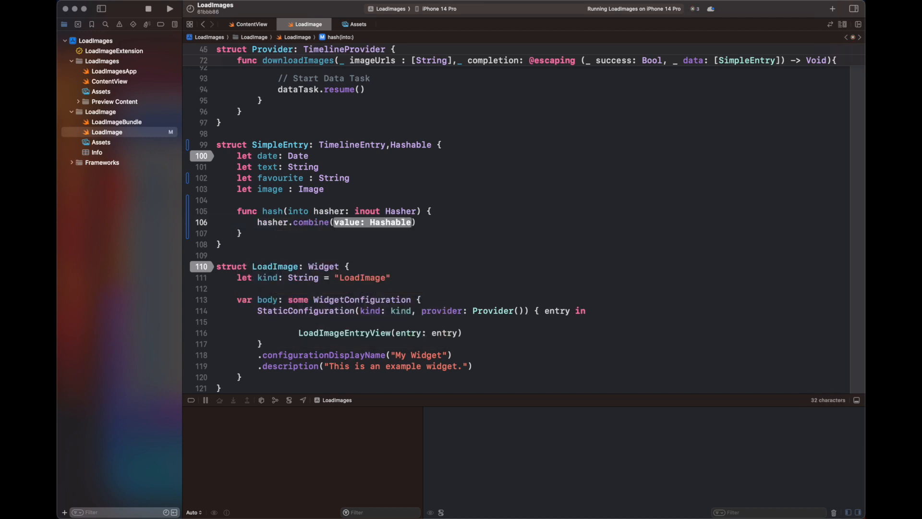
{"action": "type", "text": "date"}
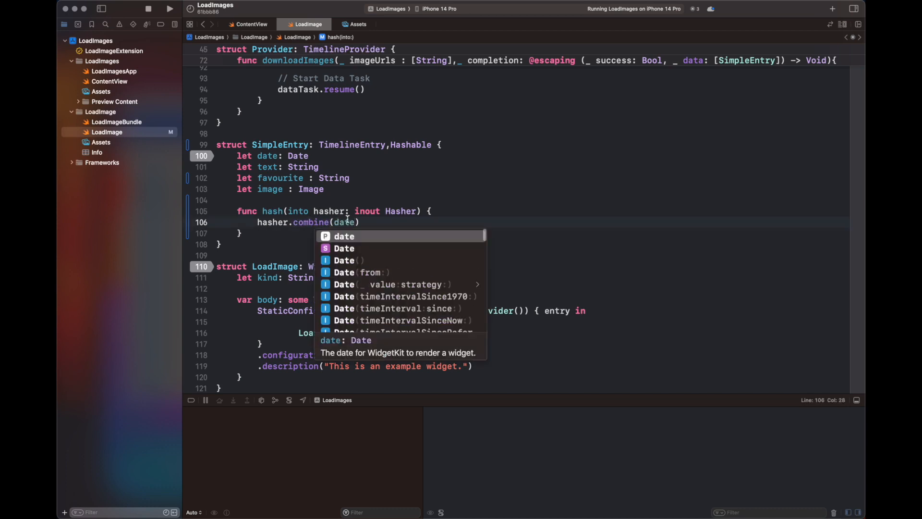
{"action": "type", "text": "hasher.combine("}
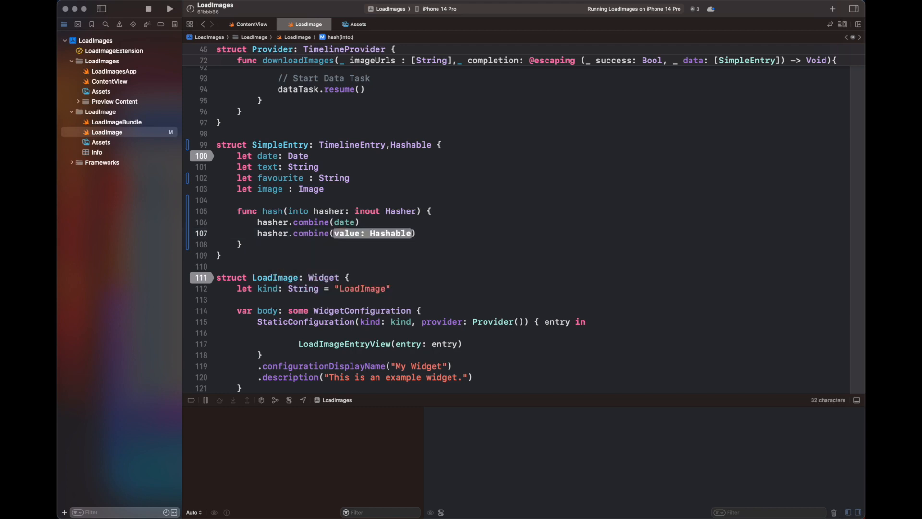
{"action": "type", "text": "text"}
{"action": "type", "text": "ha"}
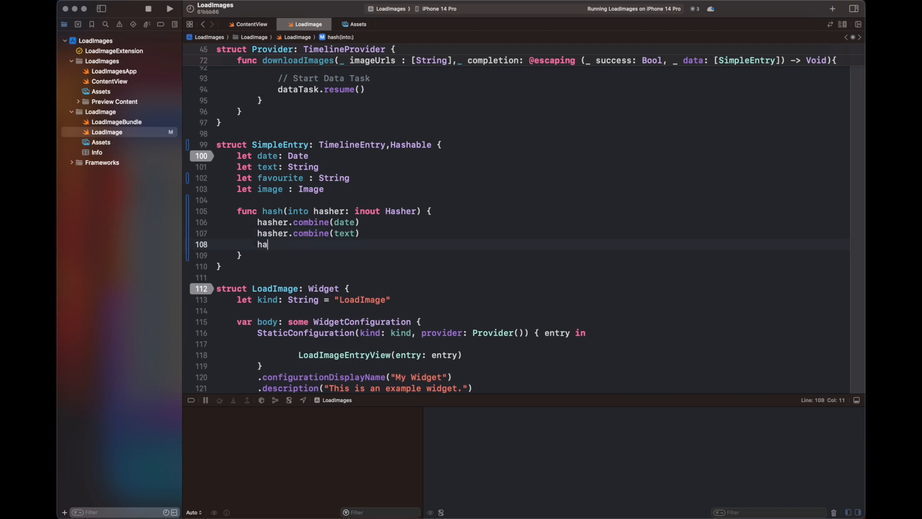
{"action": "type", "text": "sher.combine("}
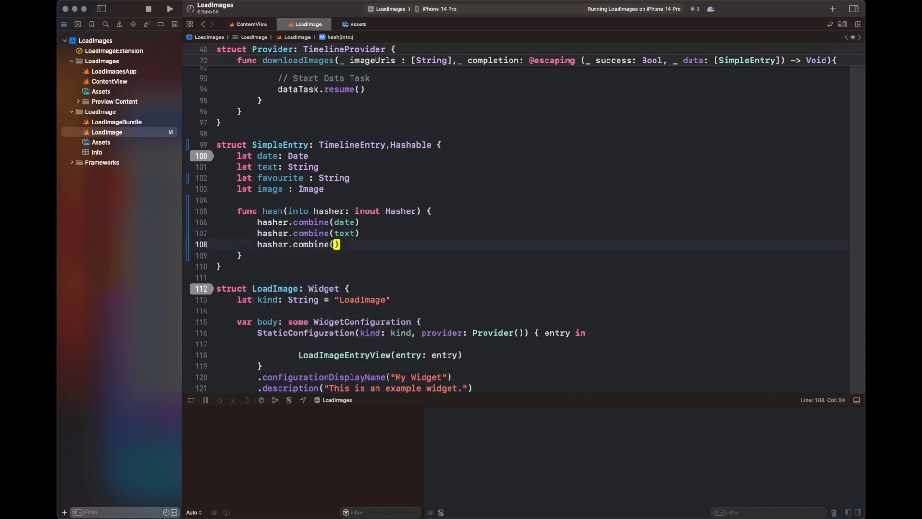
{"action": "type", "text": "favourite"}
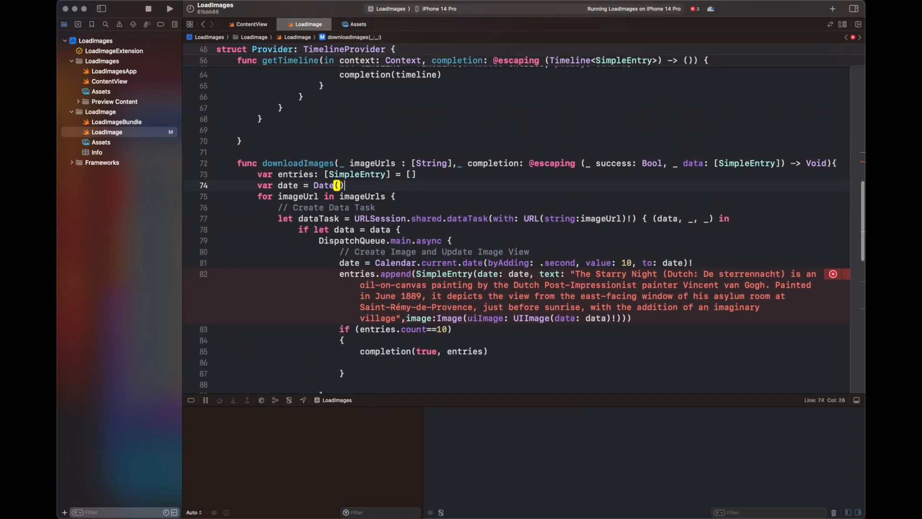
In downloadImages add 'var count = 1', 'count += 1', and favourite: "\(count)" per entry
{"action": "type", "text": "var count ="}
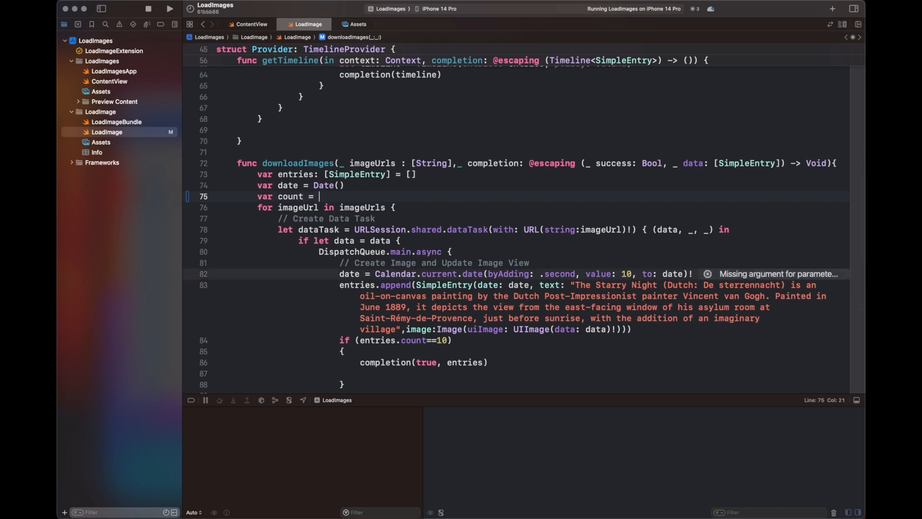
{"action": "type", "text": "1"}
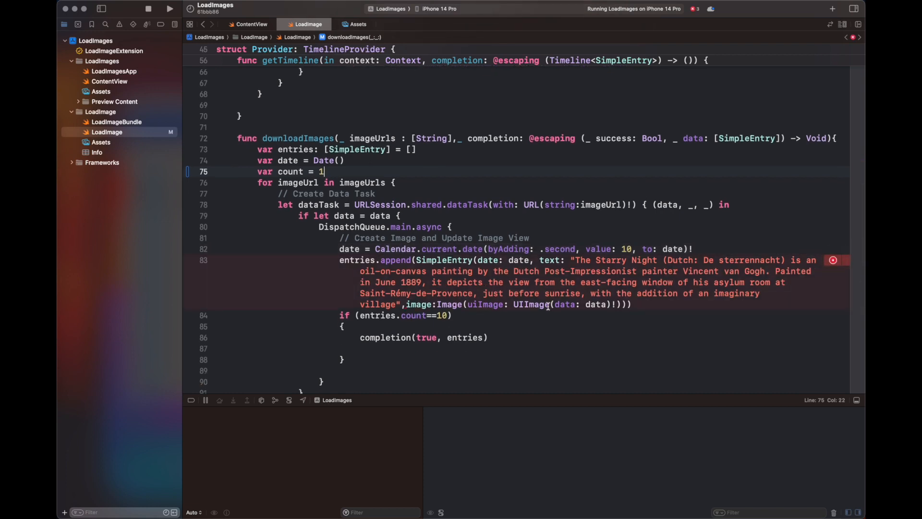
{"action": "type", "text": "co"}
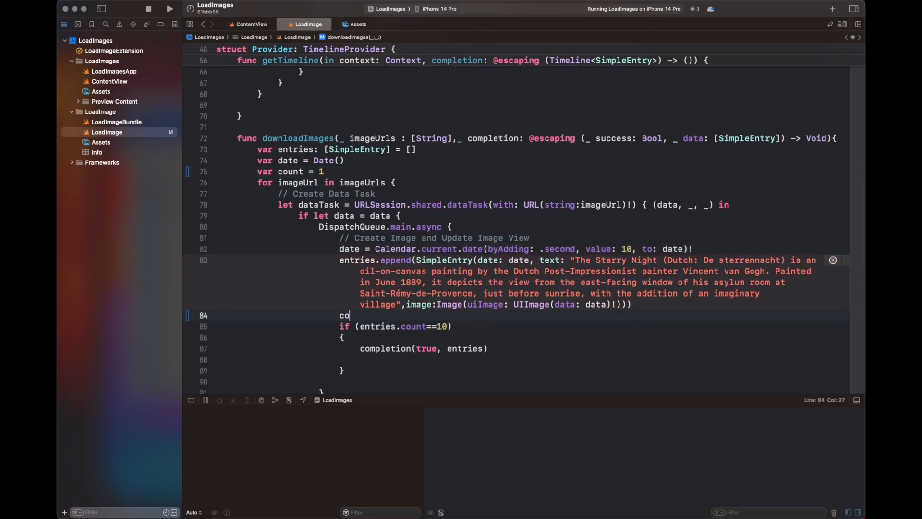
{"action": "type", "text": "unt+"}
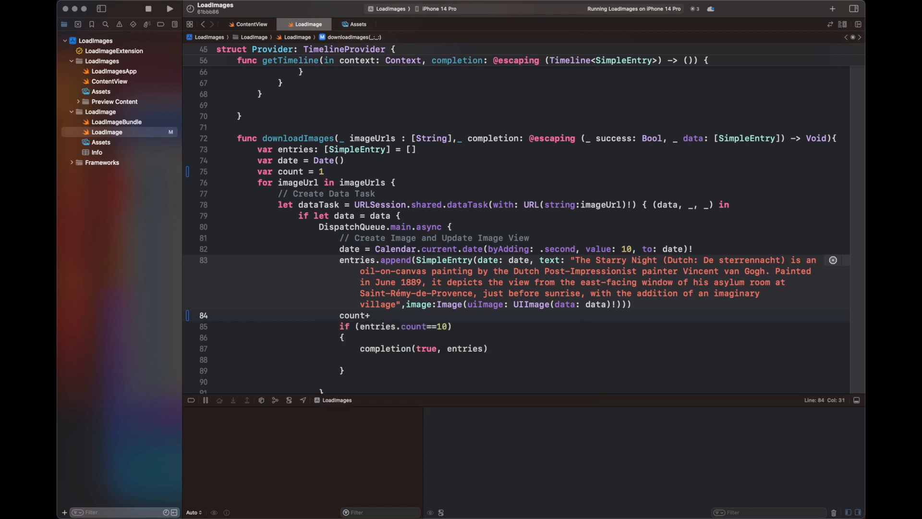
{"action": "type", "text": "= 1"}
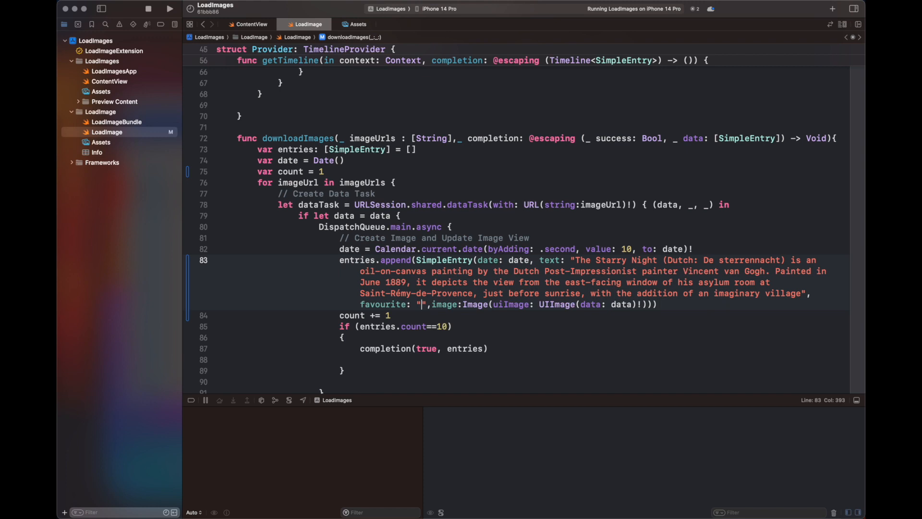
{"action": "type", "text": "\\("}
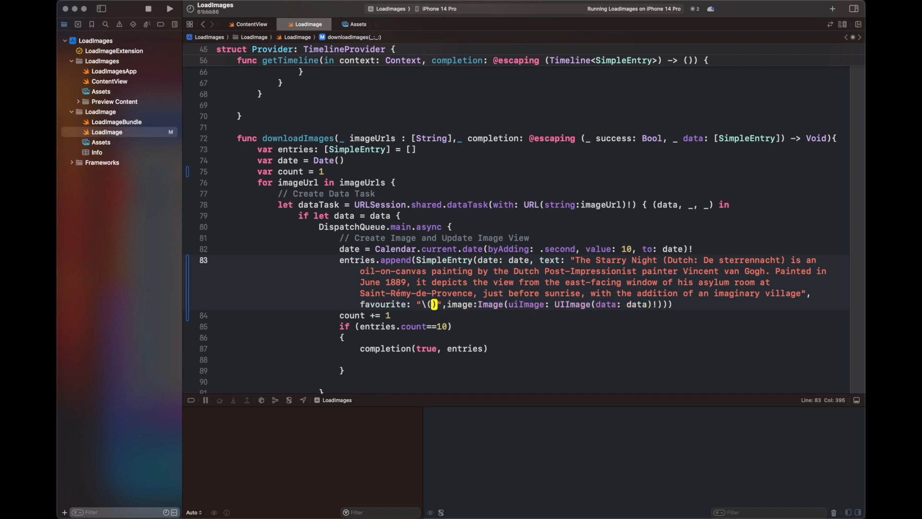
{"action": "type", "text": "count"}
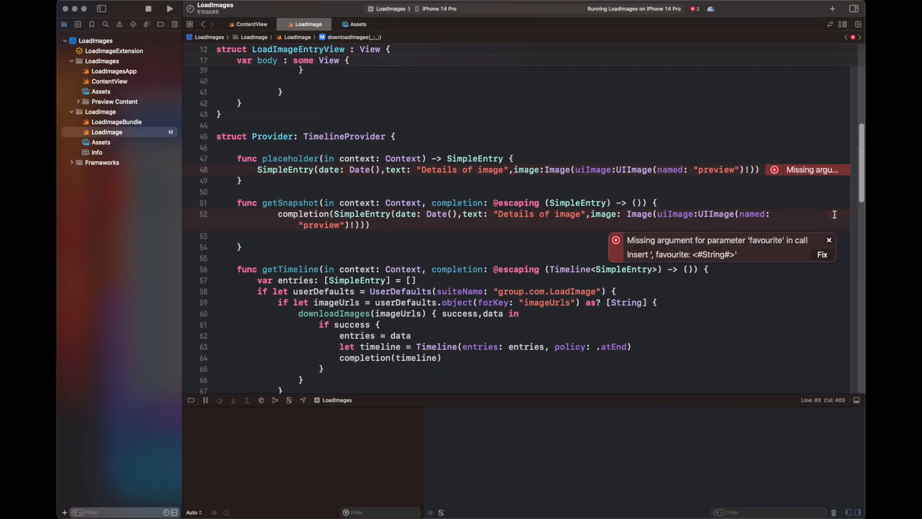
Apply the missing-argument fixes so getSnapshot and placeholder entries pass favourite "0"
{"action": "left_click", "coordinate": [821, 255]}
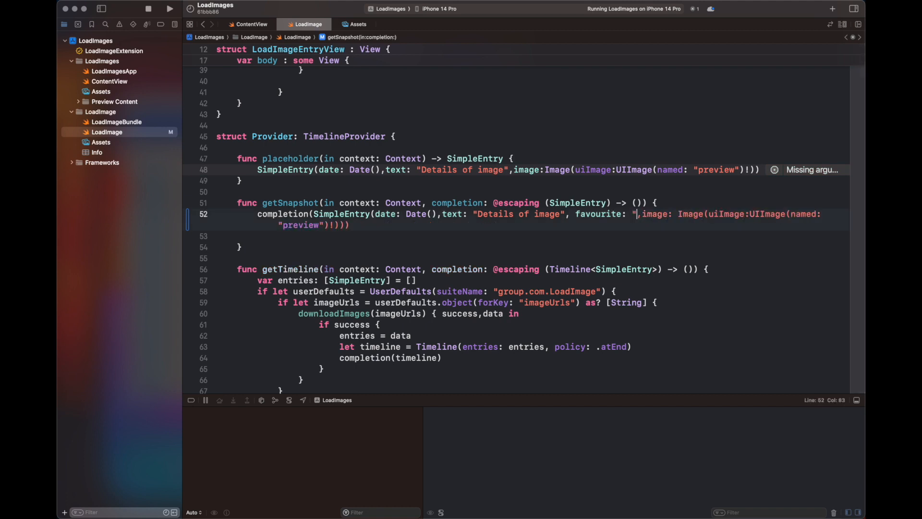
{"action": "type", "text": "0\""}
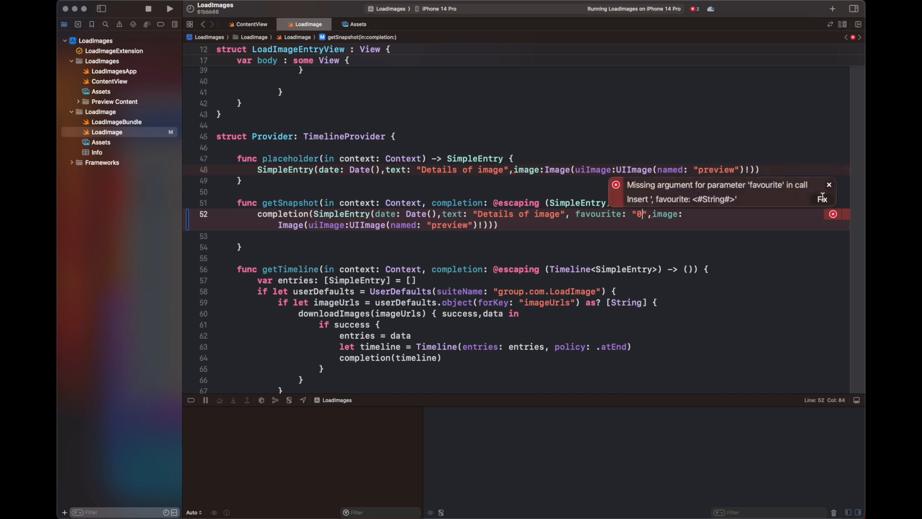
{"action": "left_click", "coordinate": [823, 198]}
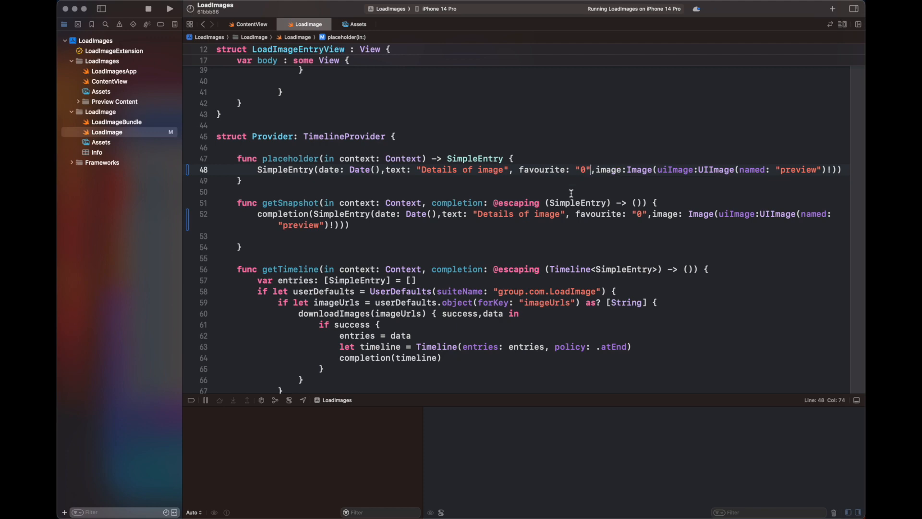
Comment out the switch widgetFamily block in the view body, lines 18–41
{"action": "scroll", "scroll_direction": "down", "scroll_amount": 3}
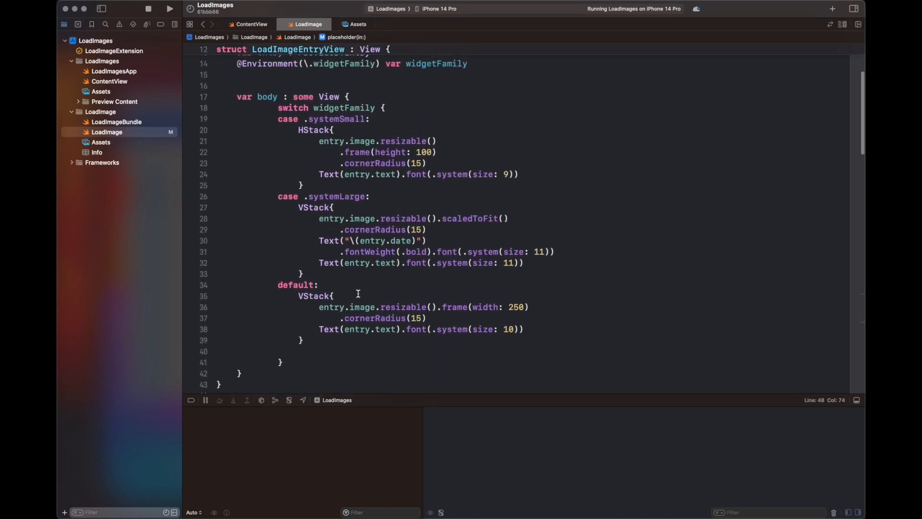
{"action": "mouse_move", "coordinate": [322, 152]}
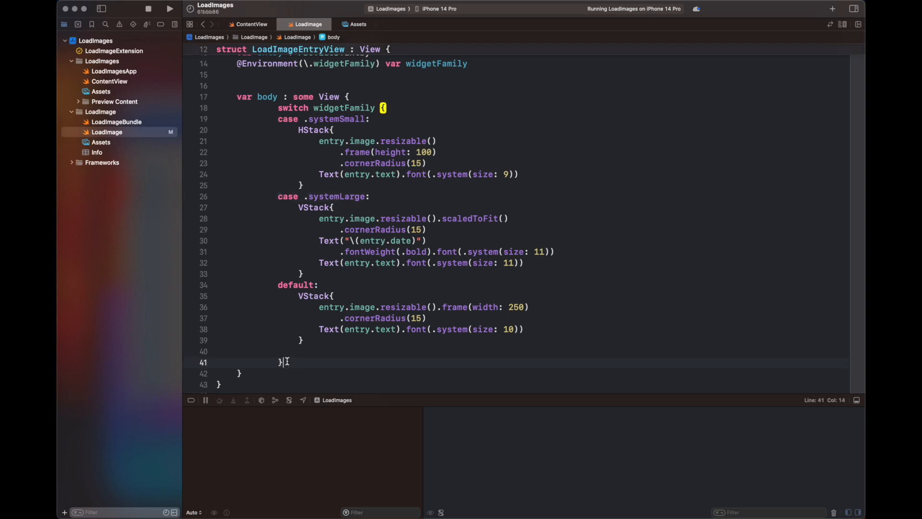
{"action": "left_click_drag", "start_coordinate": [245, 184], "coordinate": [285, 362]}
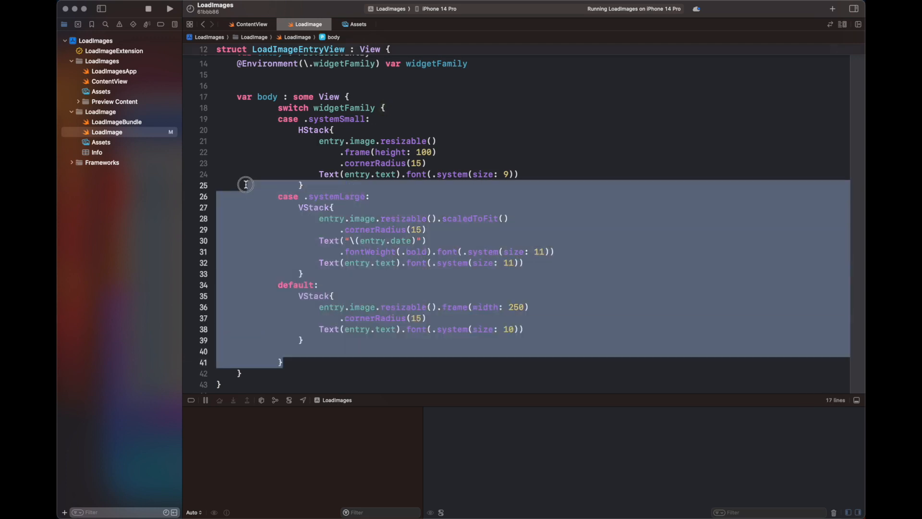
{"action": "key", "text": "cmd+/"}
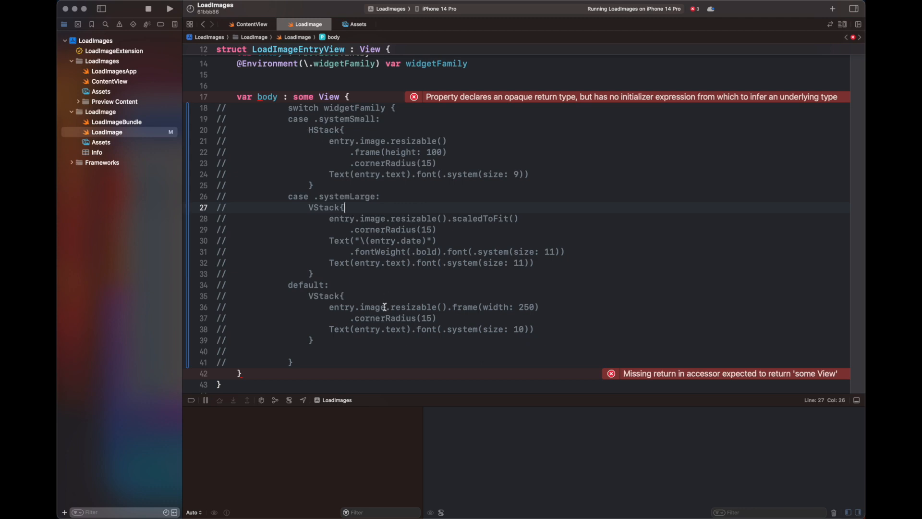
Paste the default case's image-and-text VStack at the top of body, dropping .frame(width: 250)
{"action": "left_click_drag", "start_coordinate": [303, 295], "coordinate": [315, 341]}
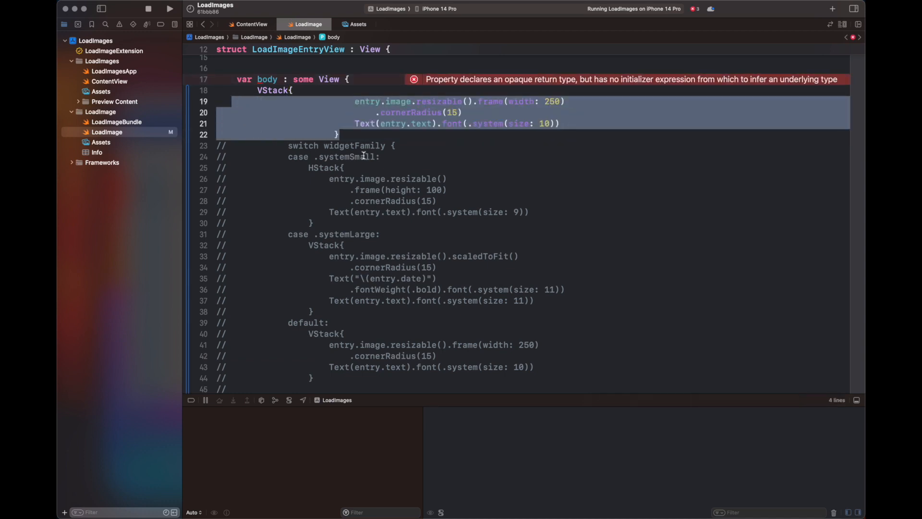
{"action": "left_click", "coordinate": [367, 156]}
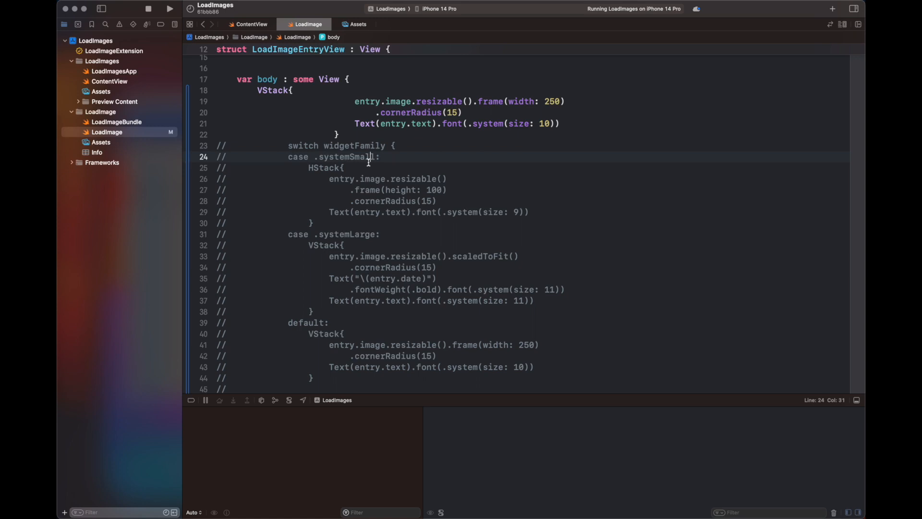
{"action": "mouse_move", "coordinate": [401, 153]}
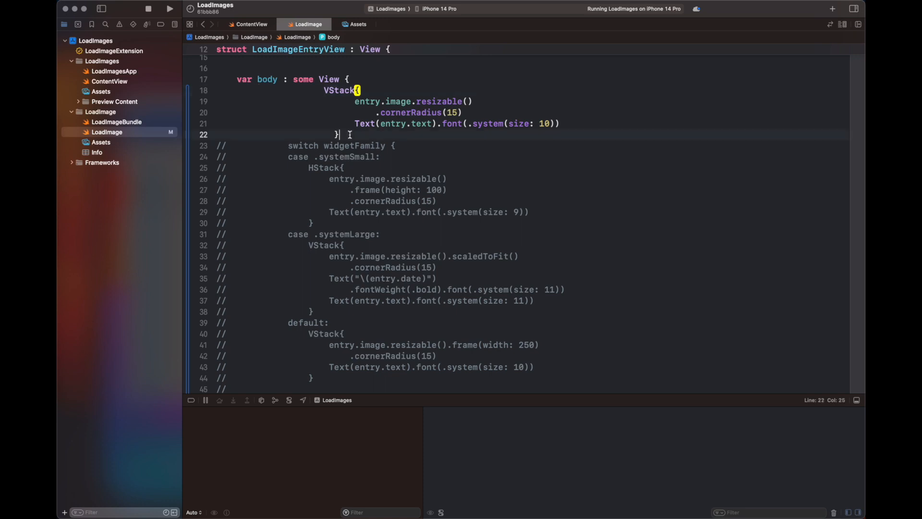
Add .id(entry) and .transition(.push(from: .bottom)) to the VStack
{"action": "type", "text": ".id"}
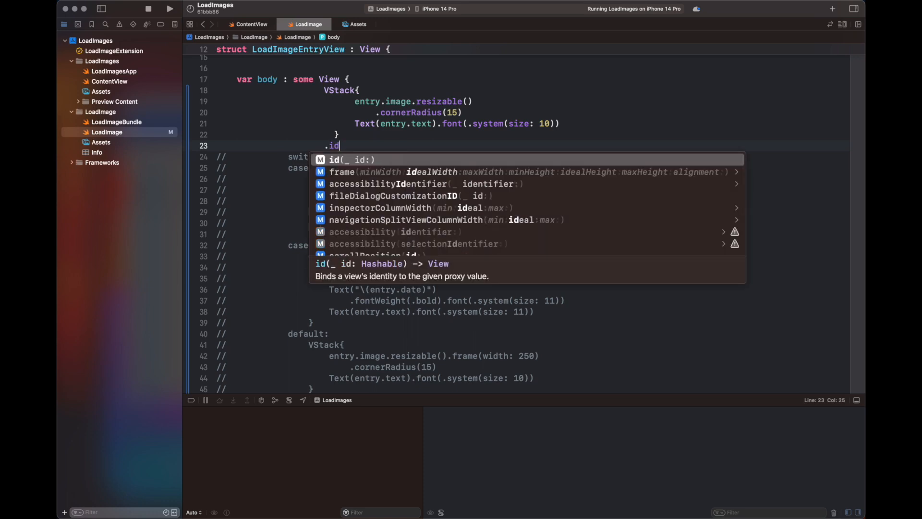
{"action": "type", "text": "(entry"}
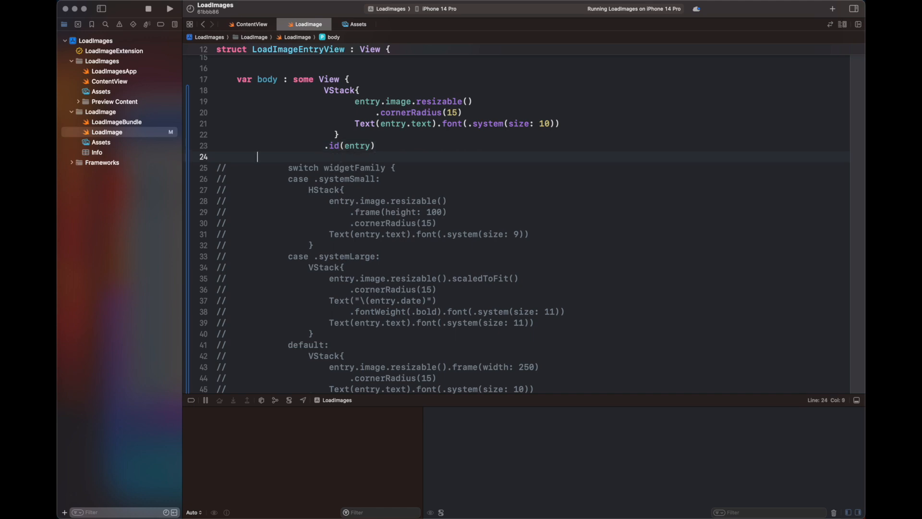
{"action": "type", "text": ".tr"}
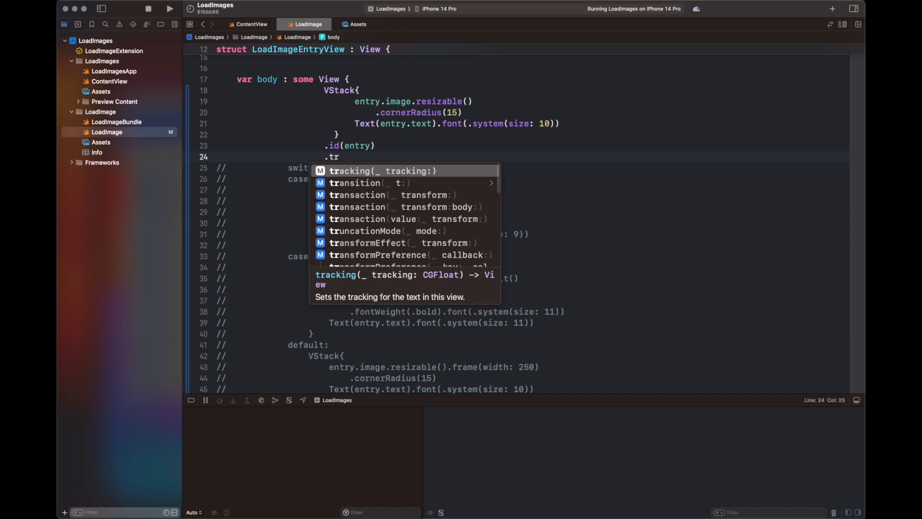
{"action": "left_click", "coordinate": [354, 183]}
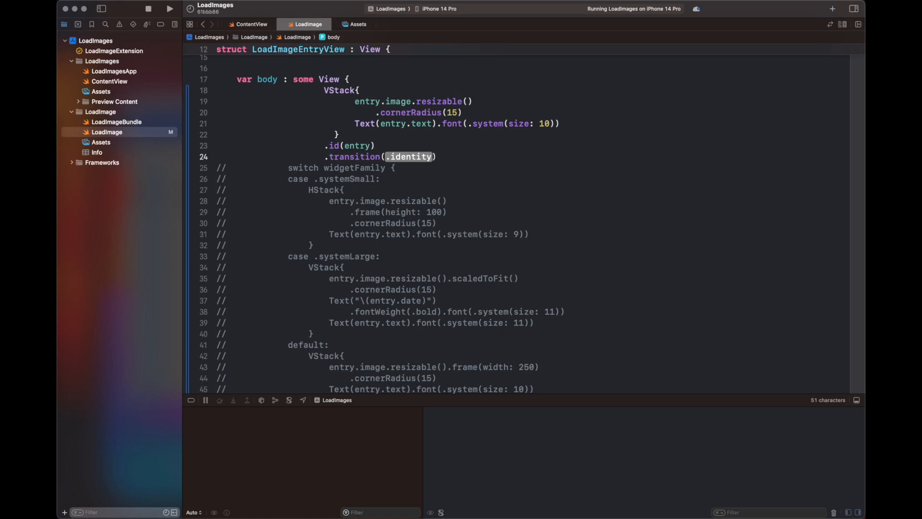
{"action": "type", "text": ".pus"}
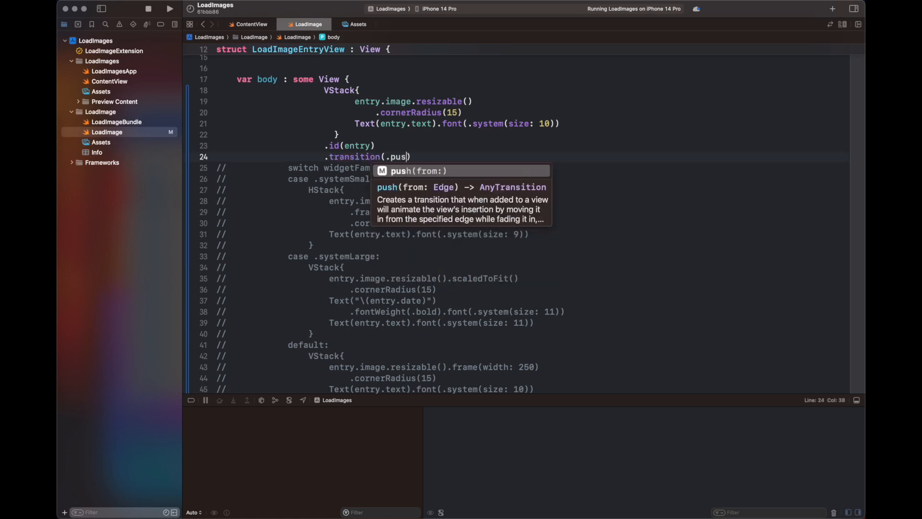
{"action": "type", "text": "h(from: .bottom"}
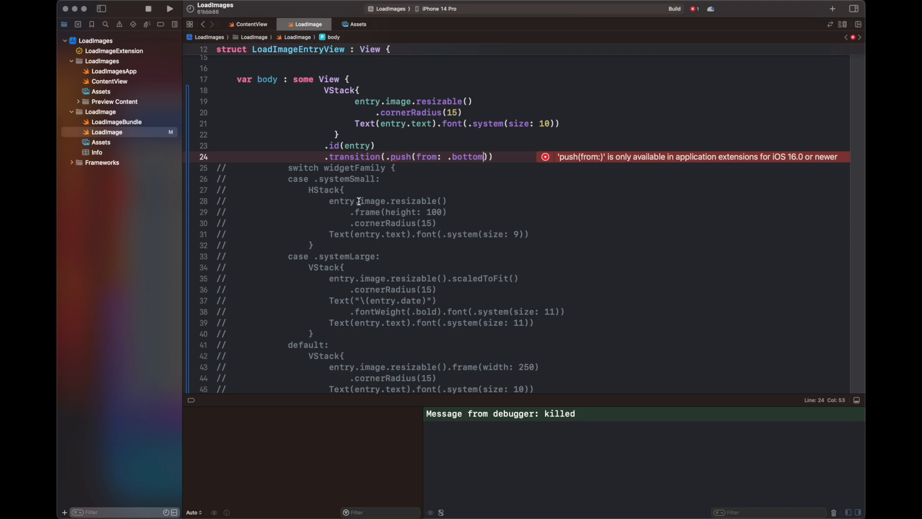
Build and inspect the push(from:) iOS 16 availability error and its fix-its
{"action": "left_click", "coordinate": [170, 9]}
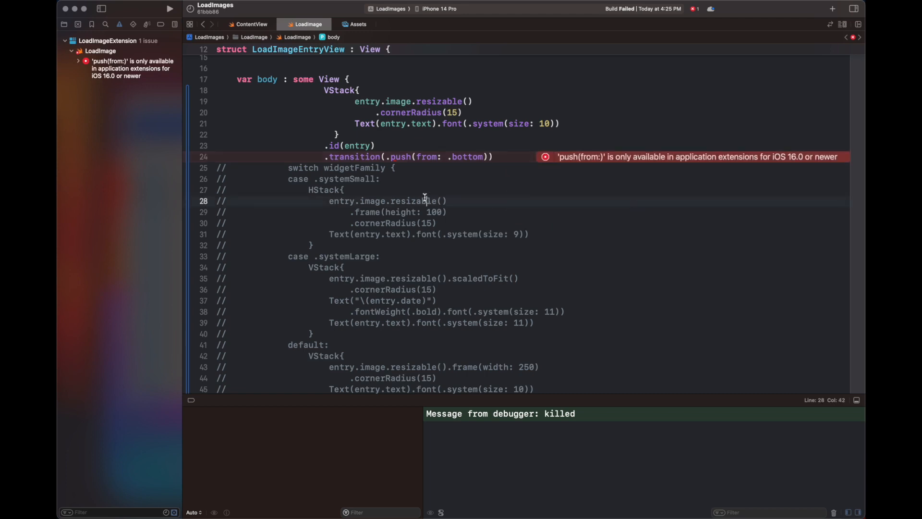
{"action": "left_click", "coordinate": [64, 24]}
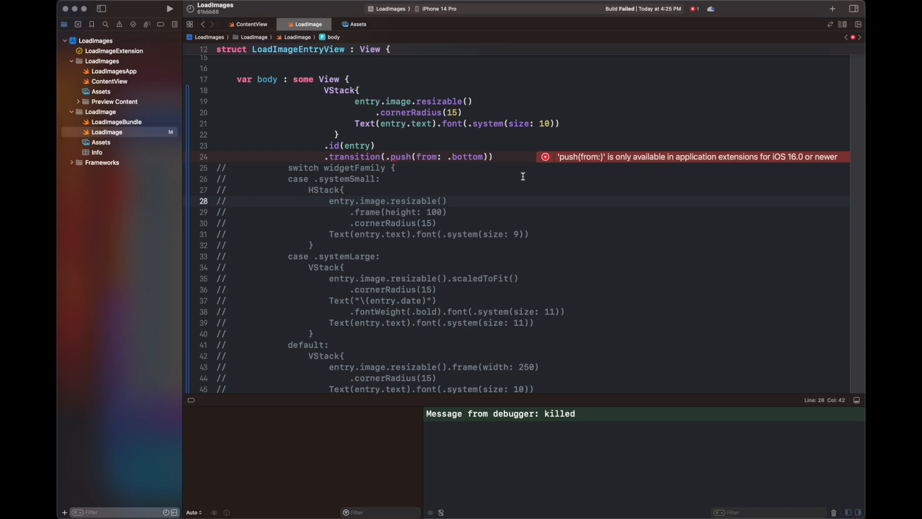
{"action": "left_click", "coordinate": [545, 157]}
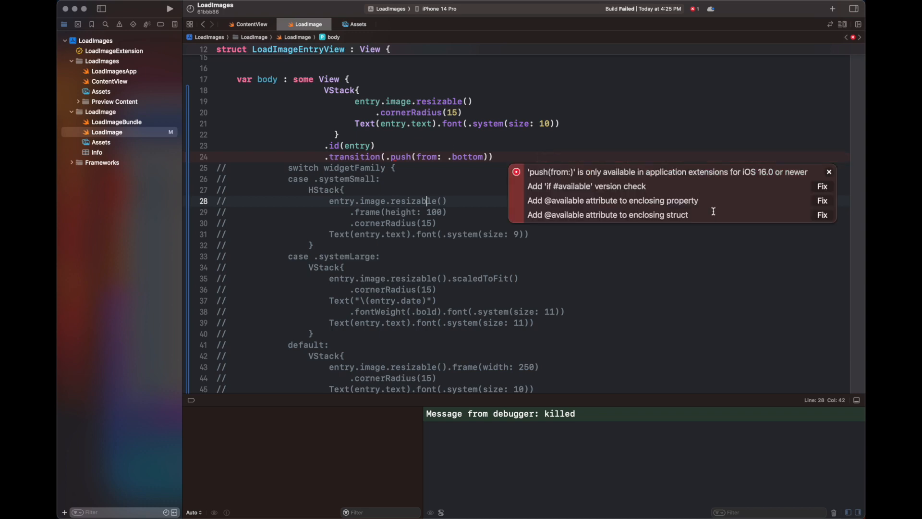
Wrap the VStack in if #available(iOSApplicationExtension 16.0, *) with a plain VStack else branch, and rerun
{"action": "left_click", "coordinate": [821, 186]}
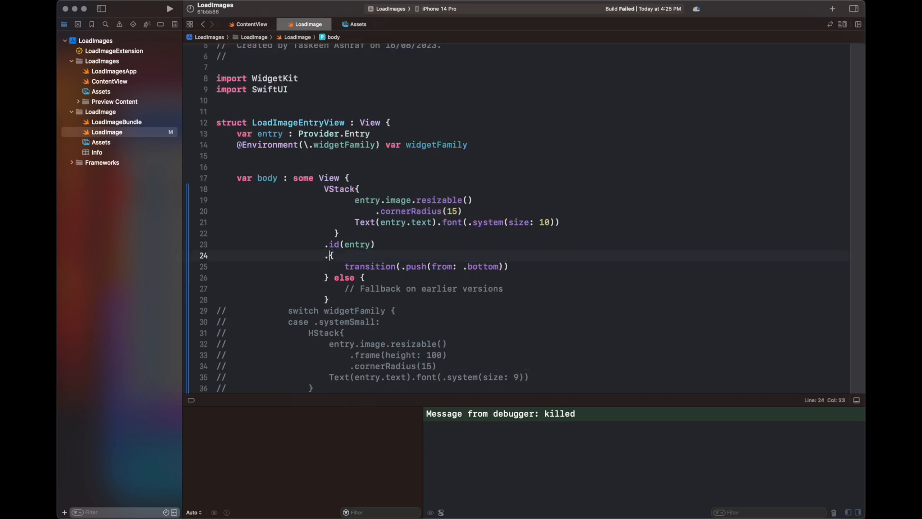
{"action": "key", "text": "Backspace"}
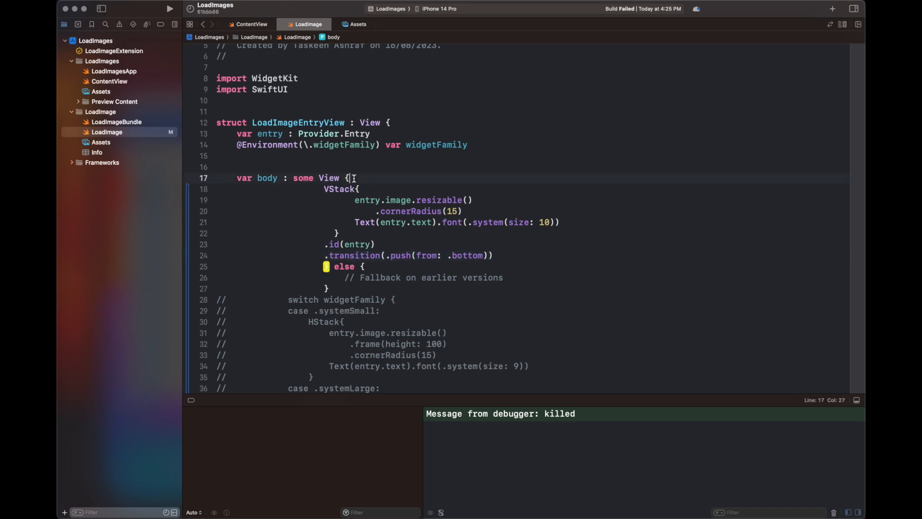
{"action": "type", "text": "if #available(iOSApplicationExtension 16.0, *) {"}
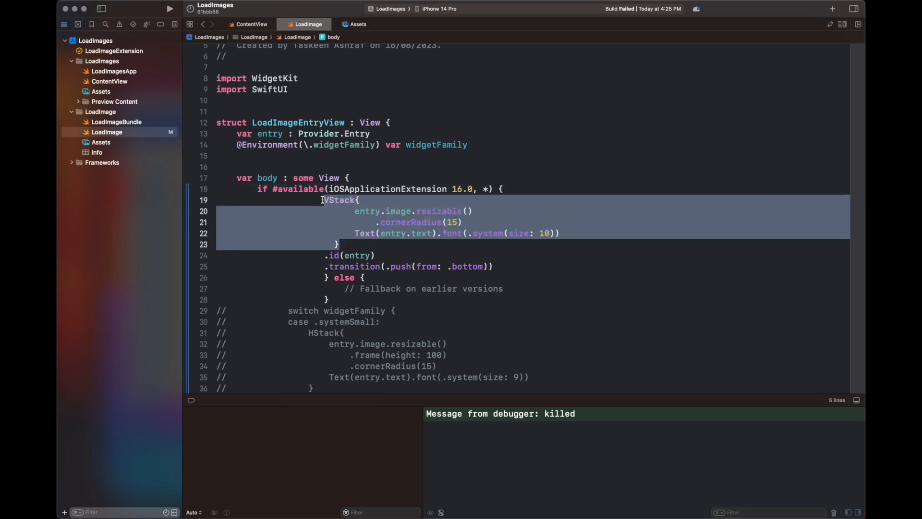
{"action": "left_click", "coordinate": [504, 288]}
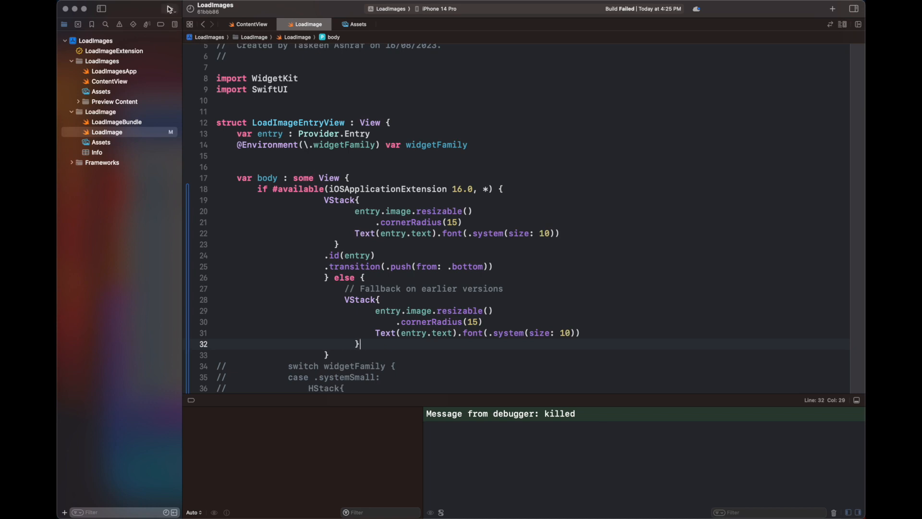
{"action": "left_click", "coordinate": [170, 8]}
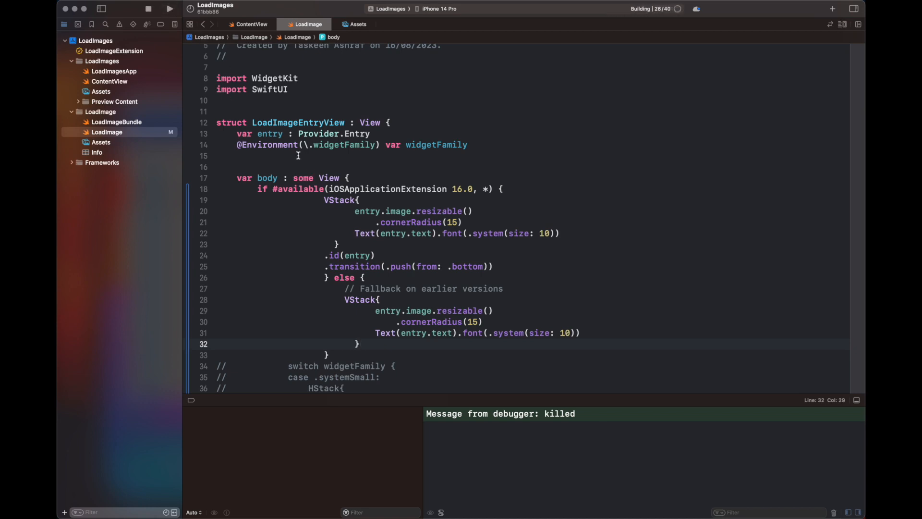
Run LoadImages on the iPhone 14 Pro simulator once the build succeeds
{"action": "left_click", "coordinate": [170, 9]}
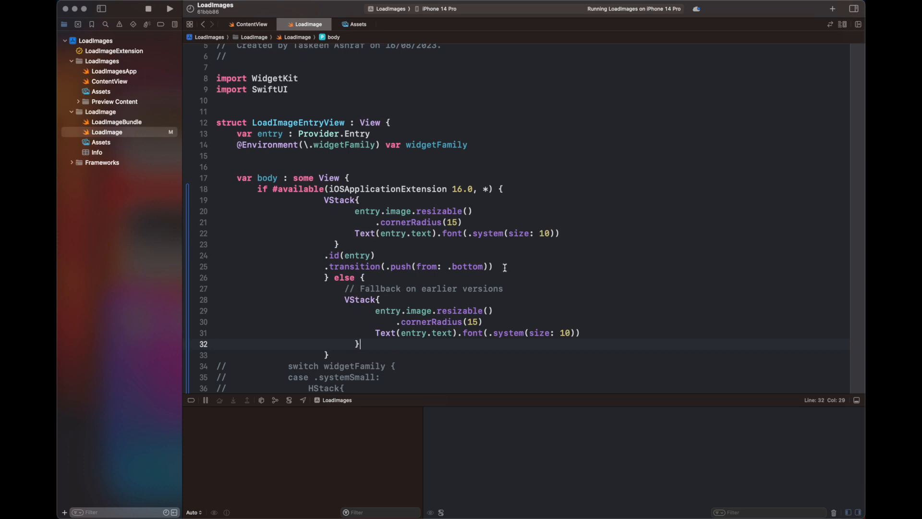
Comment out the .id(entry) and push transition lines, then rerun the widget
{"action": "left_click_drag", "start_coordinate": [323, 254], "coordinate": [493, 267]}
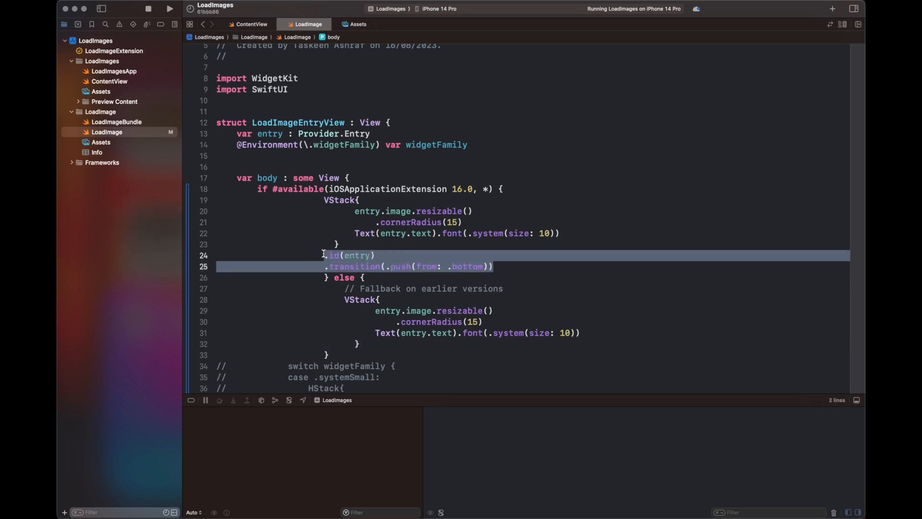
{"action": "key", "text": "cmd+/"}
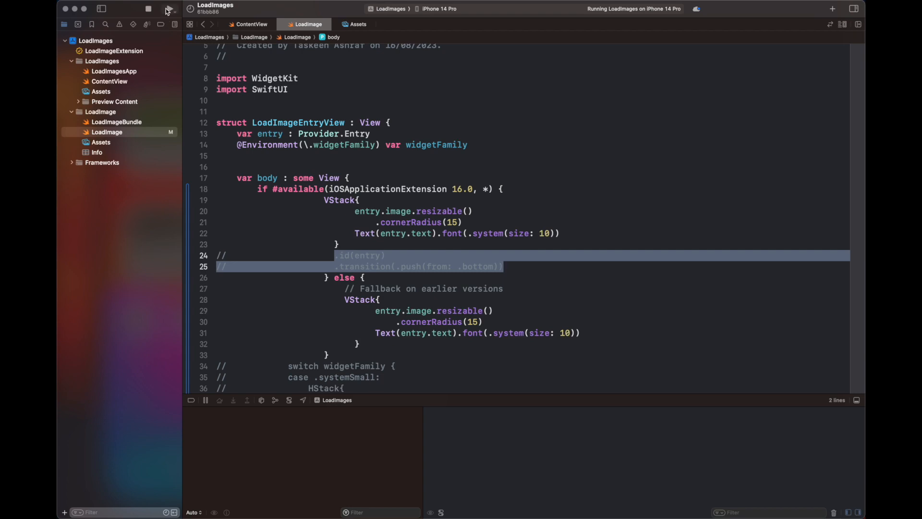
{"action": "left_click", "coordinate": [149, 8]}
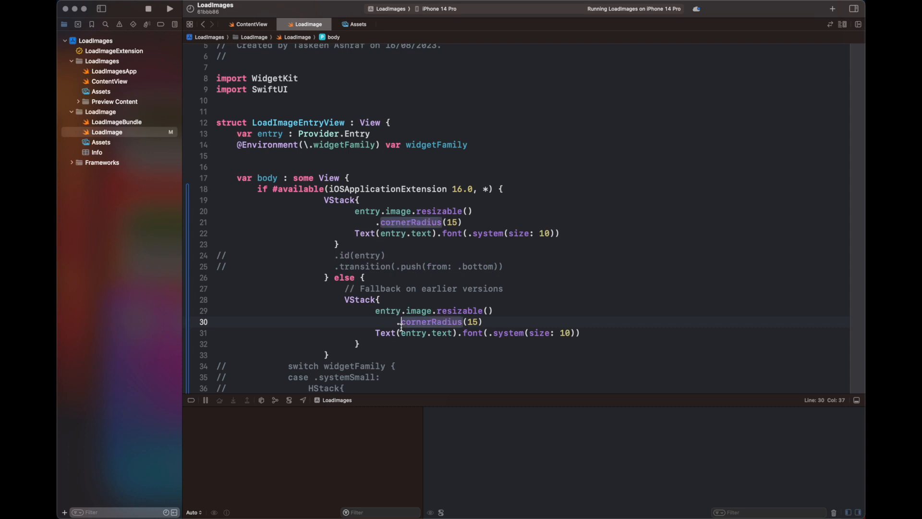
{"action": "mouse_move", "coordinate": [407, 252]}
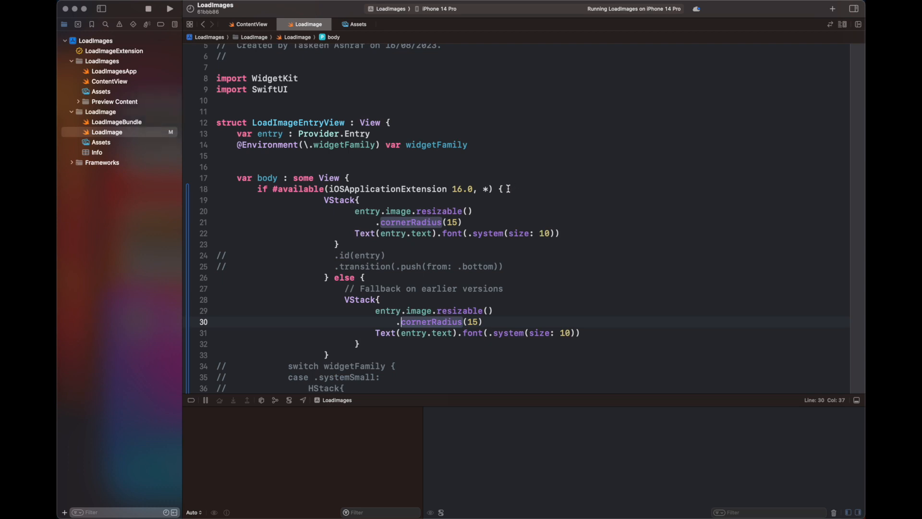
Wrap the widget body in a VStack with an empty HStack above the availability check
{"action": "triple_click", "coordinate": [411, 265]}
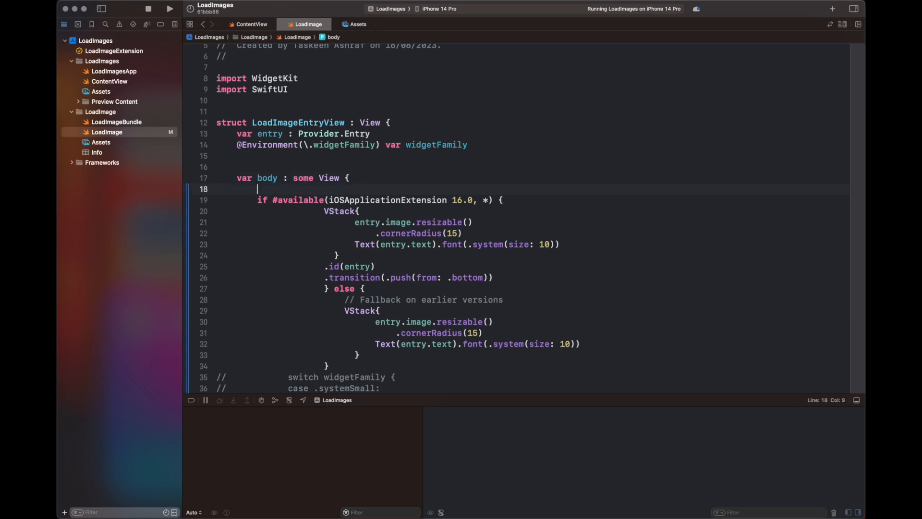
{"action": "type", "text": "HStack{"}
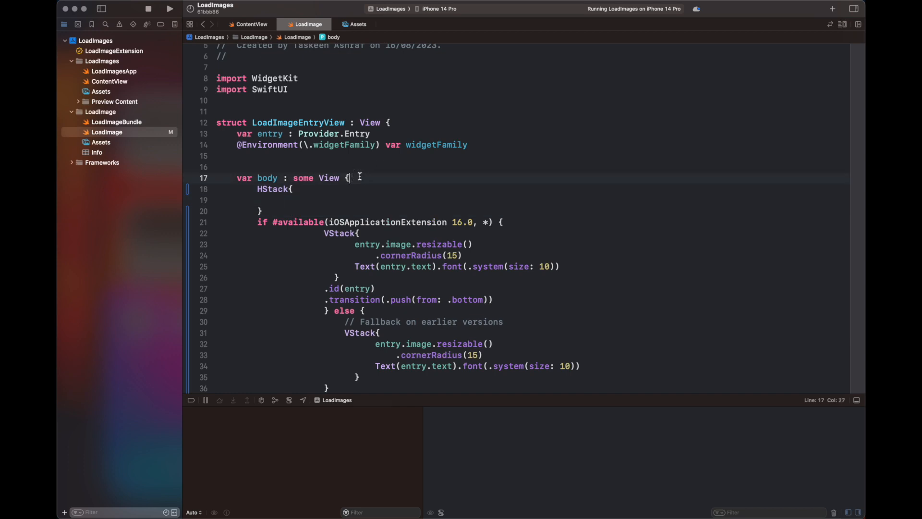
{"action": "type", "text": "VStack {"}
{"action": "type", "text": "}"}
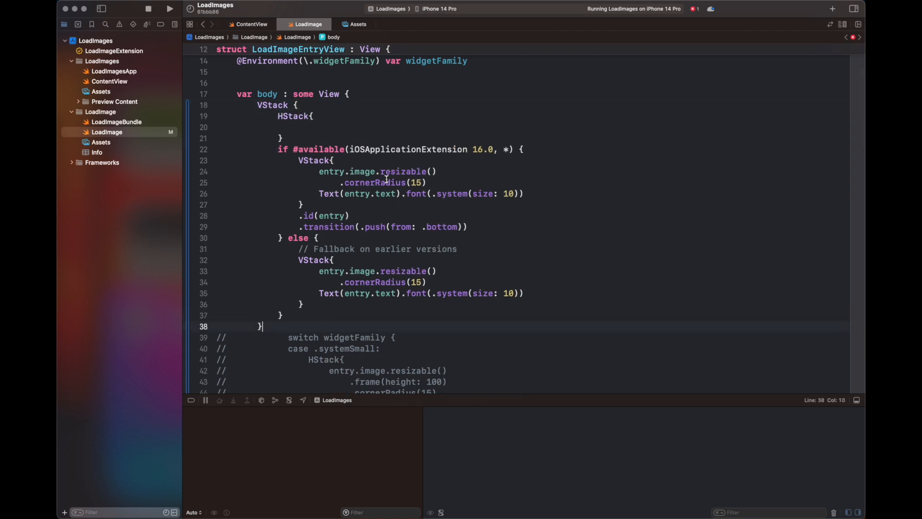
{"action": "left_click", "coordinate": [298, 128]}
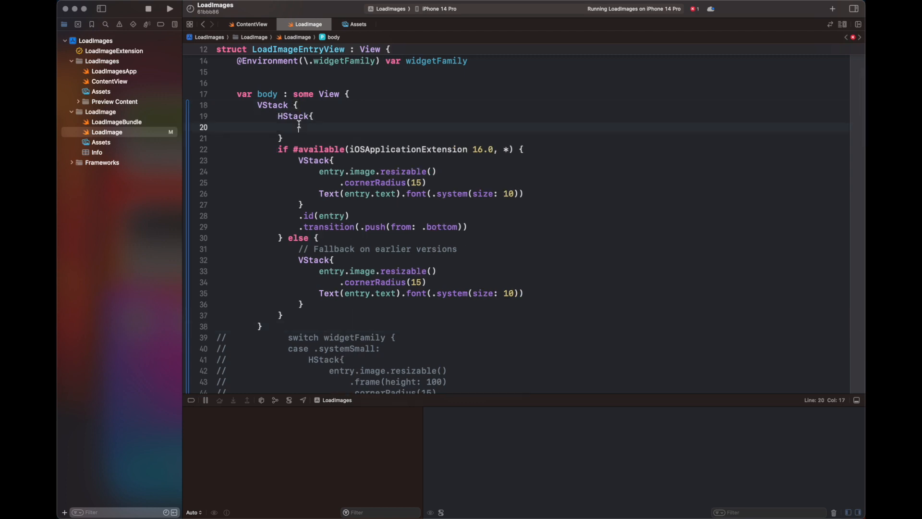
Add Image(systemName: "heart.fill") and Text("\(entry.favourite)") inside the HStack
{"action": "type", "text": "Image("}
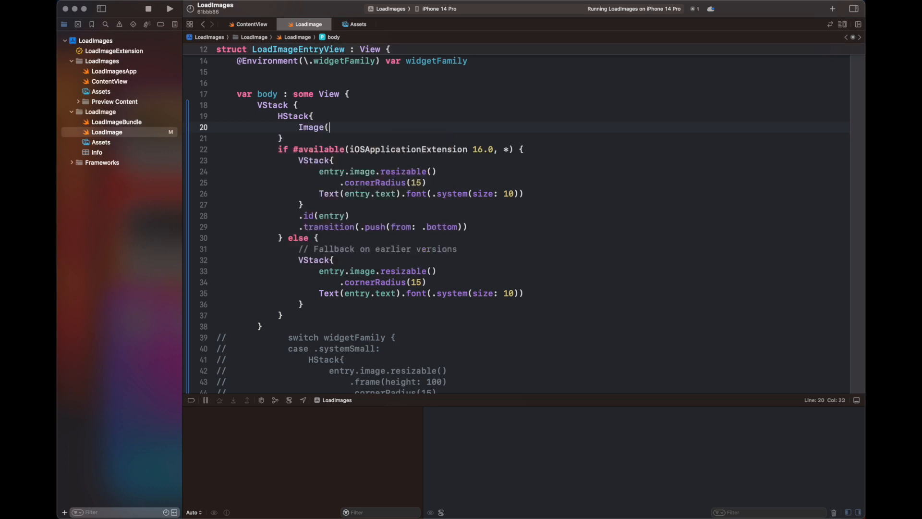
{"action": "type", "text": "systemName: \"heart.fill"}
{"action": "type", "text": "Text(\""}
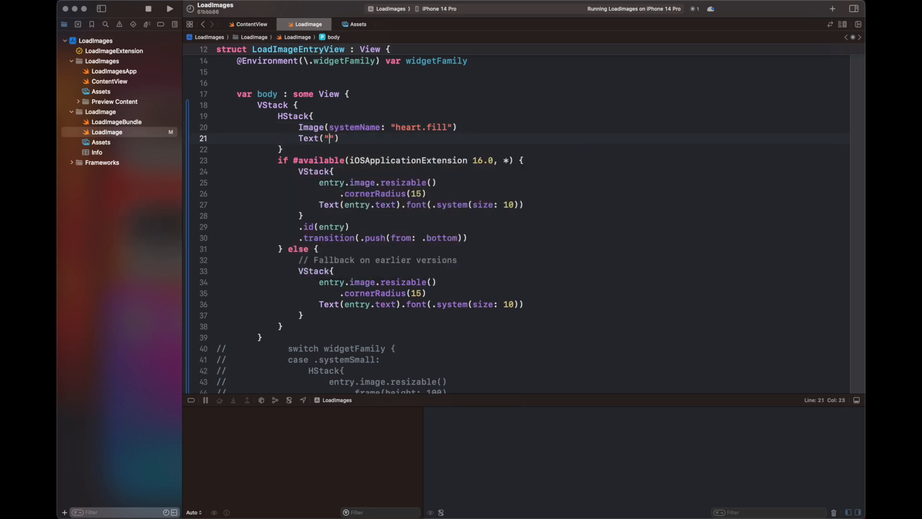
{"action": "type", "text": "\\("}
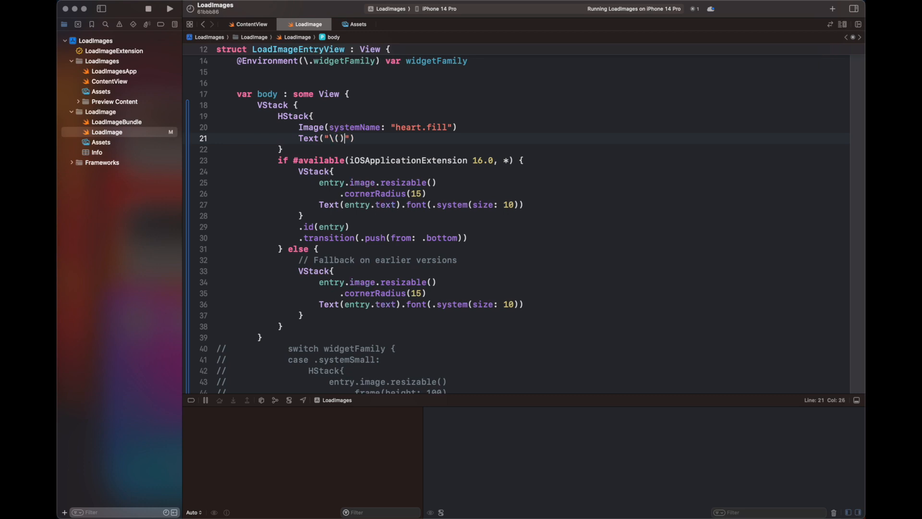
{"action": "type", "text": "entry"}
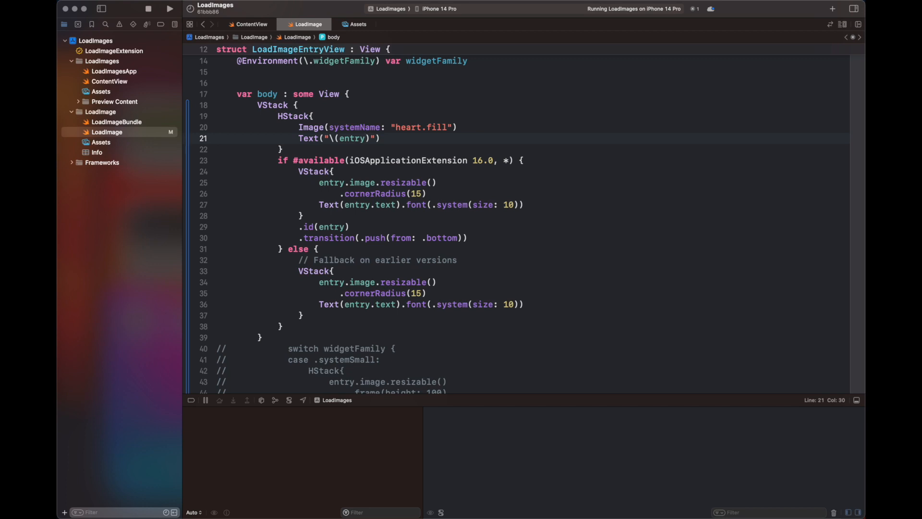
{"action": "type", "text": "favourite"}
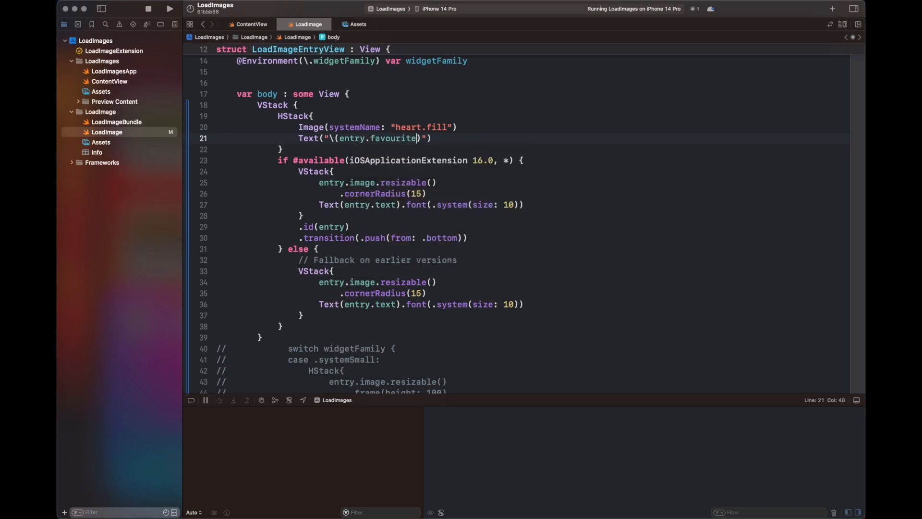
{"action": "key", "text": "enter"}
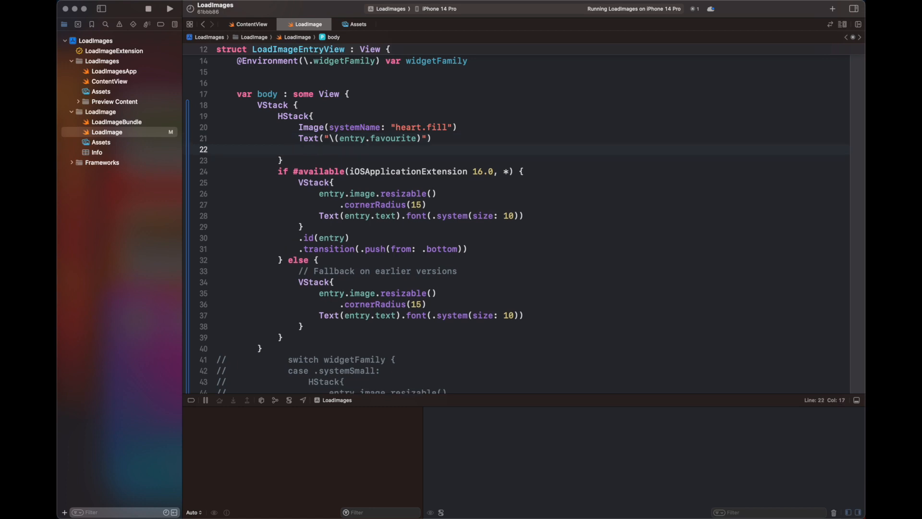
Add .contentTransition(.numericText()) and .animation(.bouncy(duration: 0.5), value: entry.favourite) to the count text
{"action": "type", "text": ".contentTransition(."}
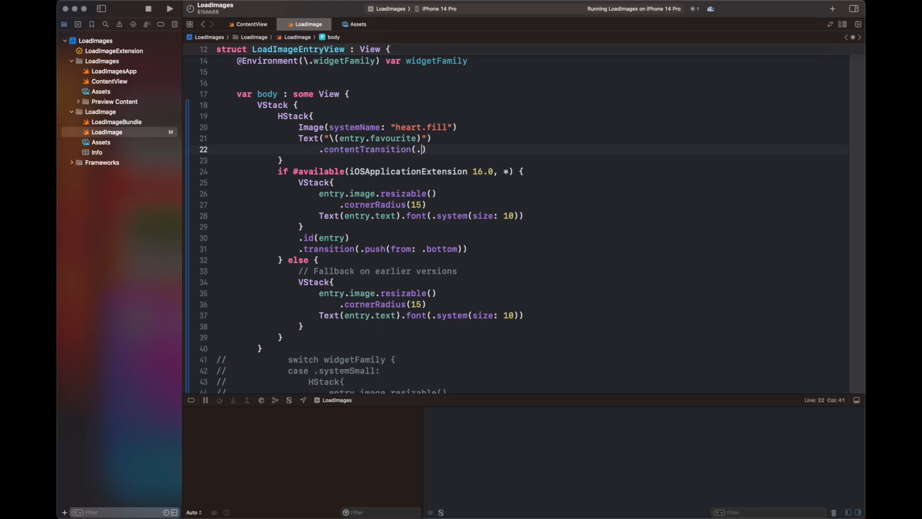
{"action": "type", "text": "numericText()"}
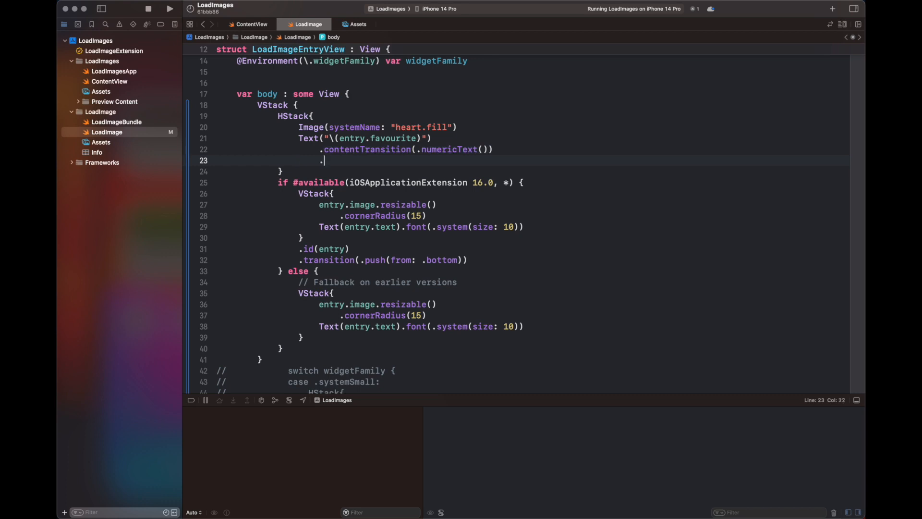
{"action": "type", "text": ".animation(animation: Animation?, body: (PlaceholderContentView<View>) -> View"}
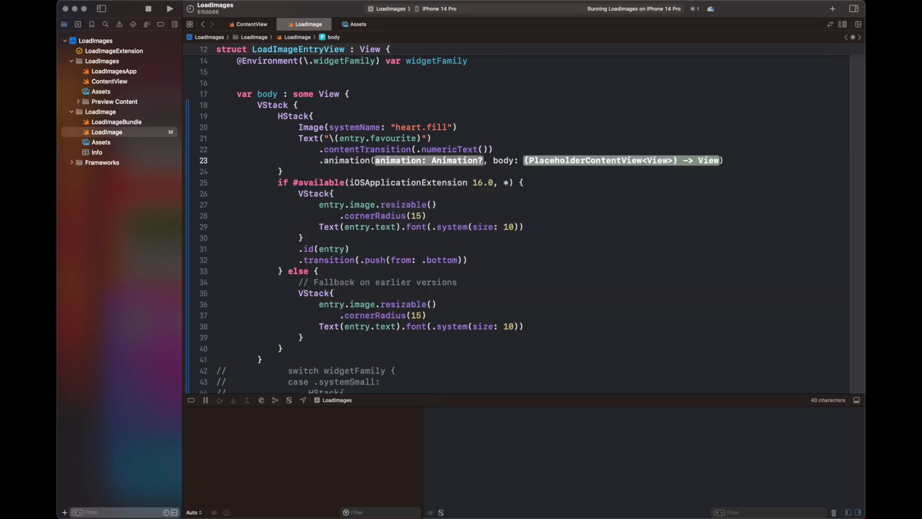
{"action": "type", "text": "bouncy"}
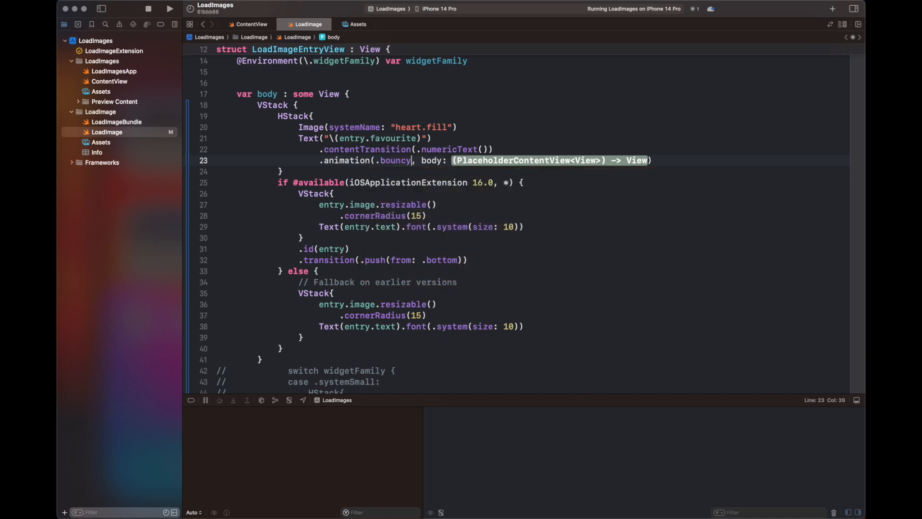
{"action": "type", "text": "(duration:"}
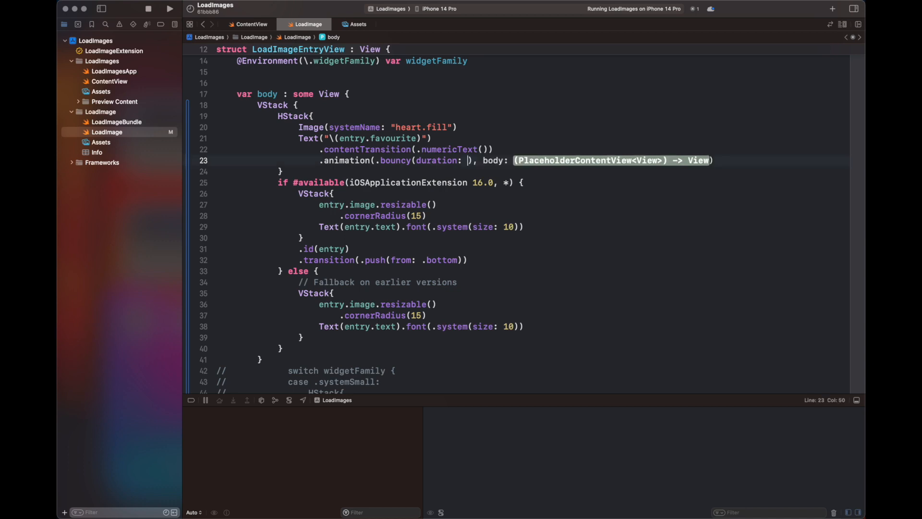
{"action": "type", "text": "0.5"}
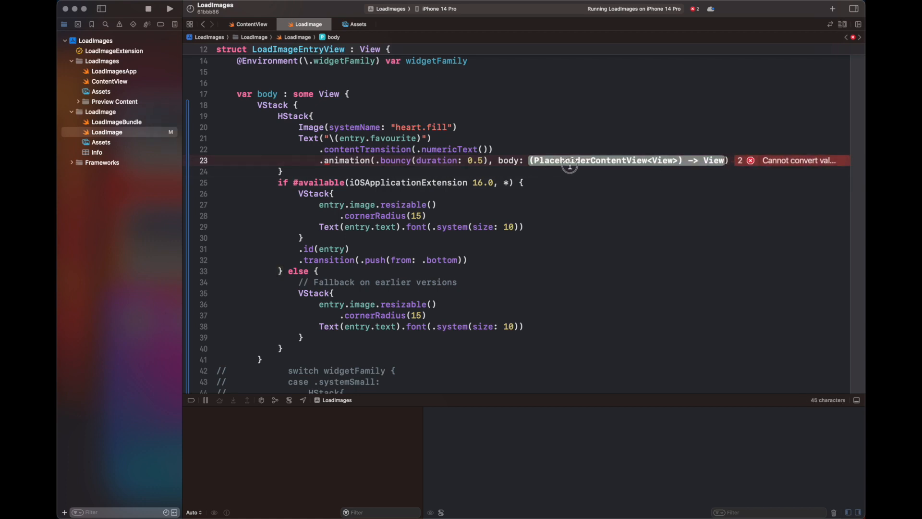
{"action": "type", "text": "value"}
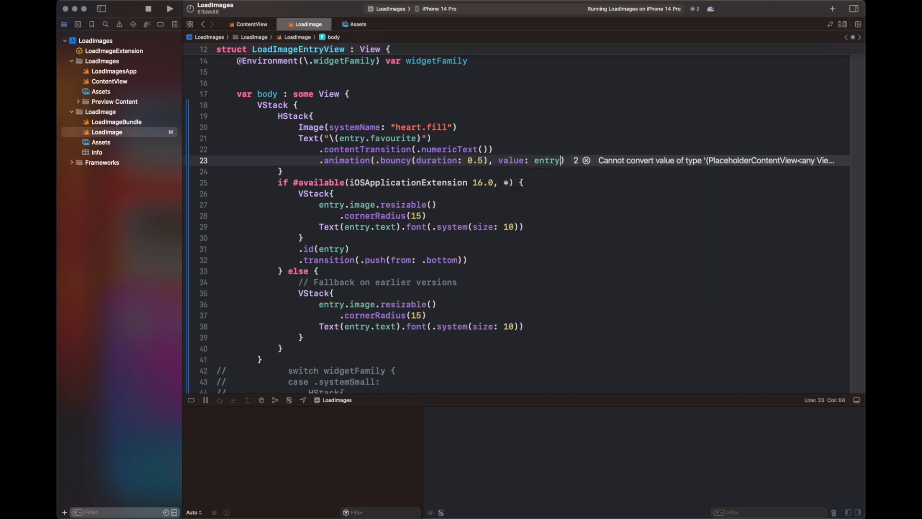
{"action": "type", "text": ".favourite"}
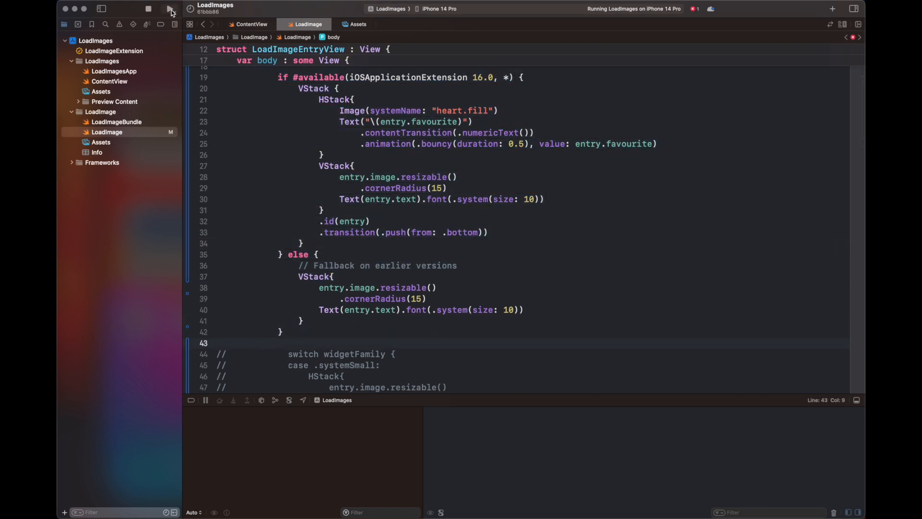
Rebuild and run LoadImages with the heart row inside the iOS 16 branch
{"action": "left_click", "coordinate": [149, 8]}
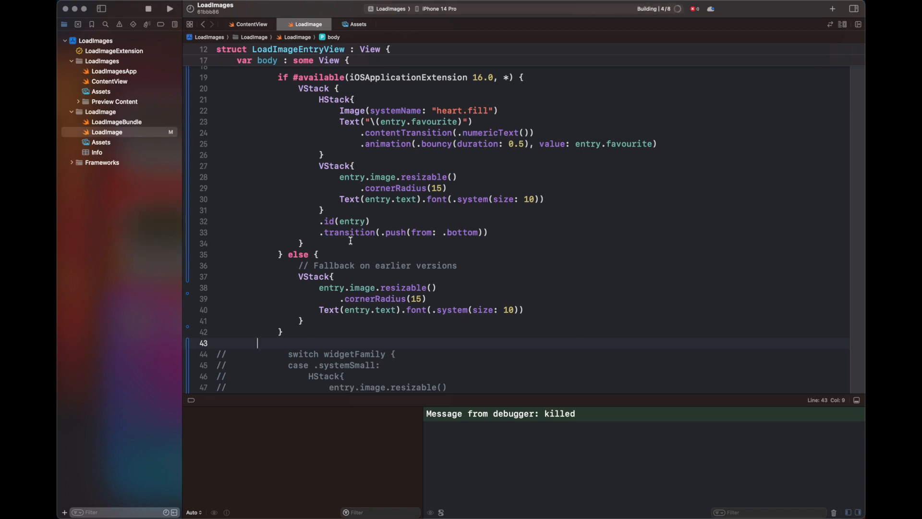
Go to the Simulator home screen to view the two widgets showing a heart count of 2
{"action": "left_click", "coordinate": [170, 8]}
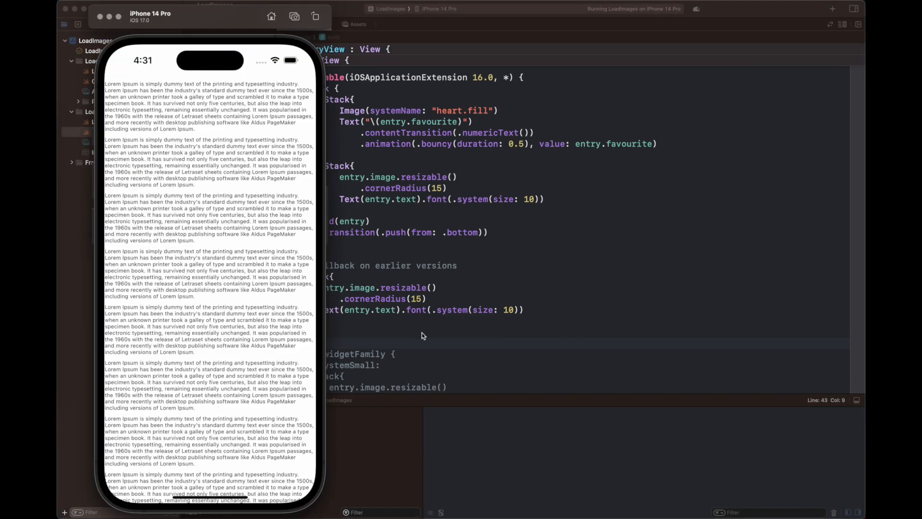
{"action": "left_click", "coordinate": [292, 15]}
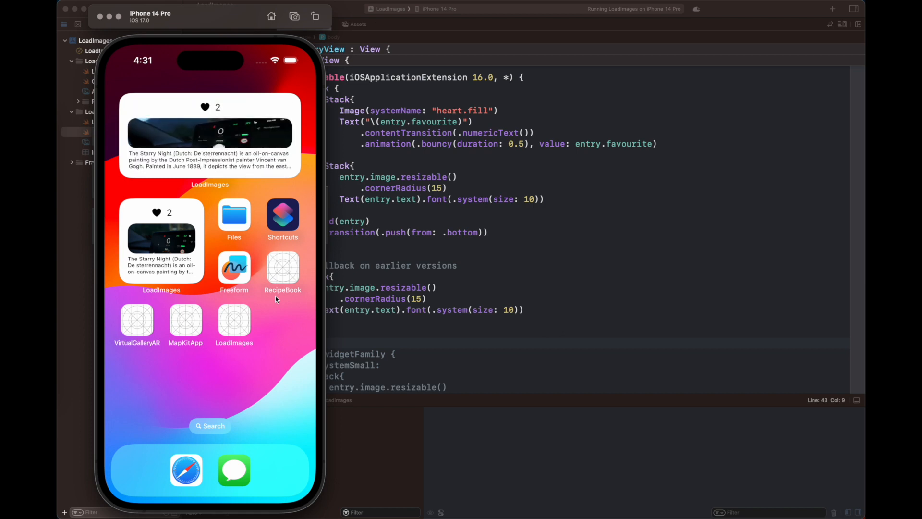
{"action": "mouse_move", "coordinate": [178, 222]}
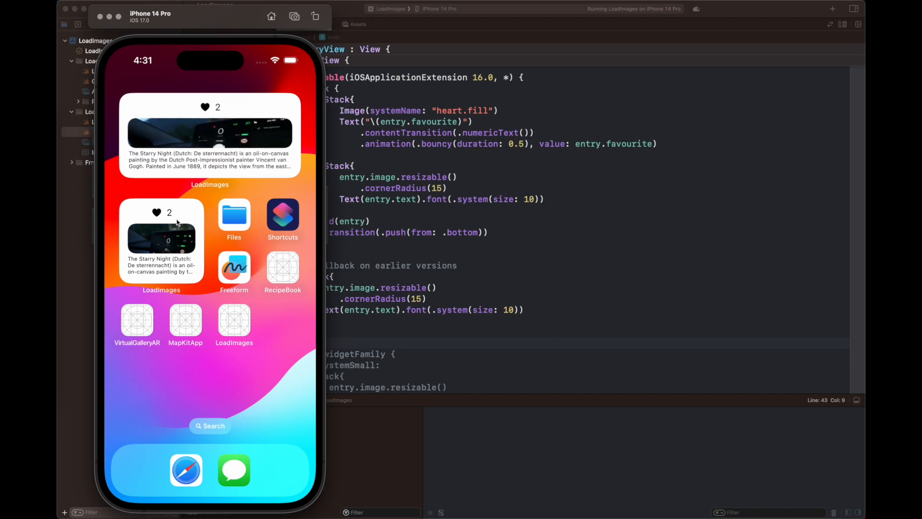
{"action": "mouse_move", "coordinate": [215, 121]}
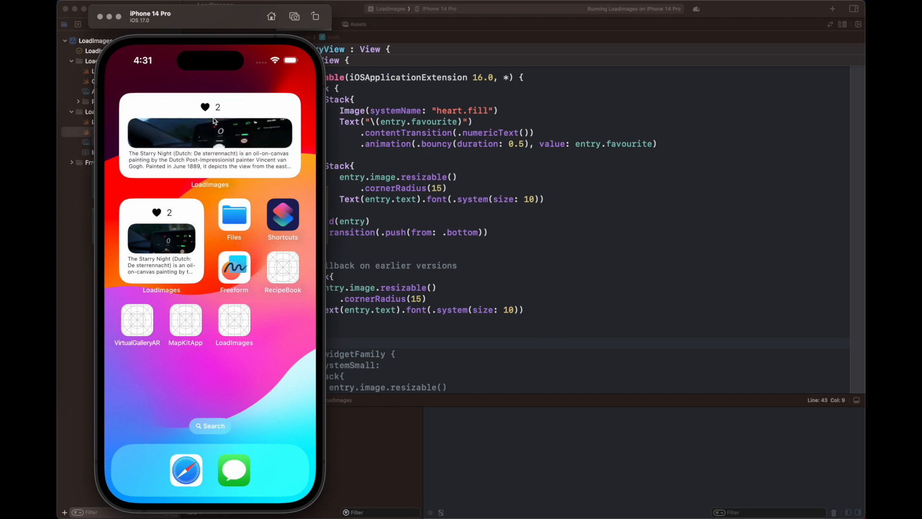